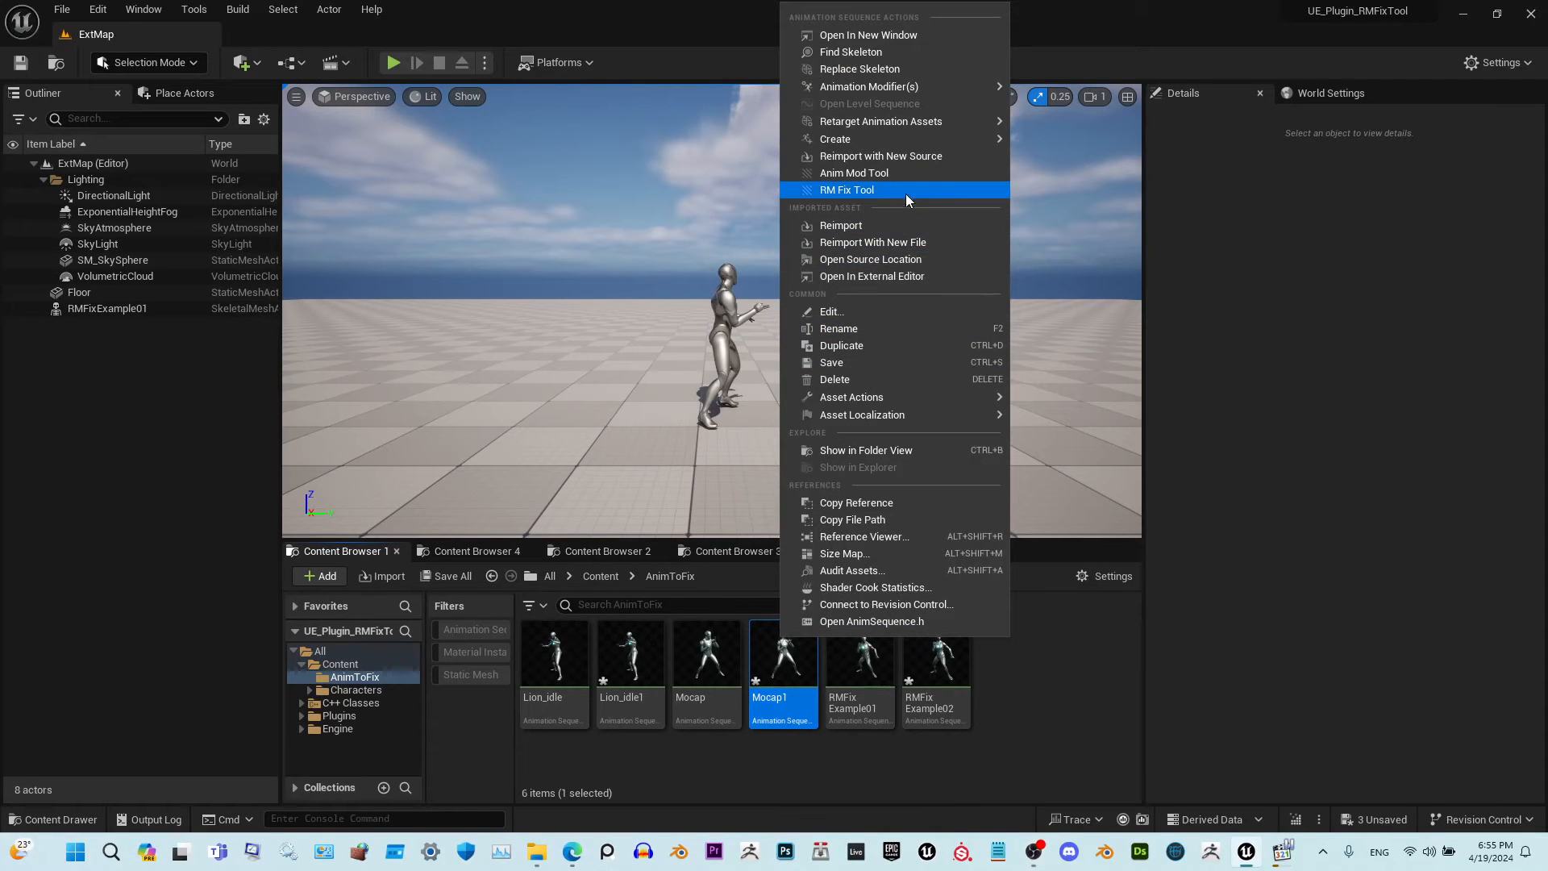
# Launch the RM Fix Tool on the Mocap1 animation from its Content Browser context menu
pyautogui.click(845, 190)
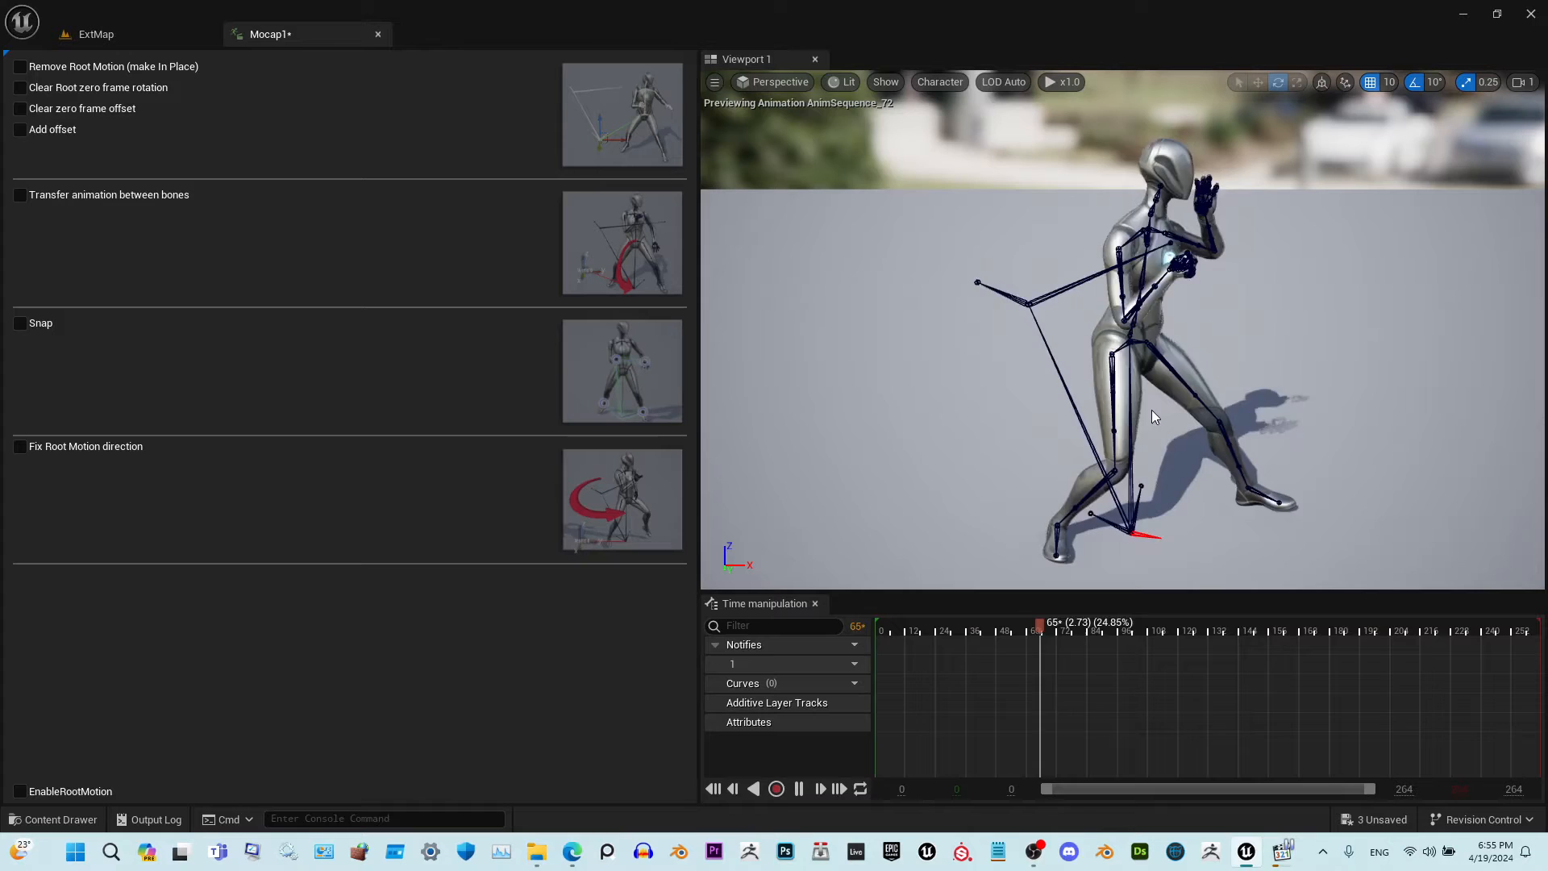
# Try the root motion preview and bone transfer options, then enable Clear Root zero frame rotation
pyautogui.click(1161, 630)
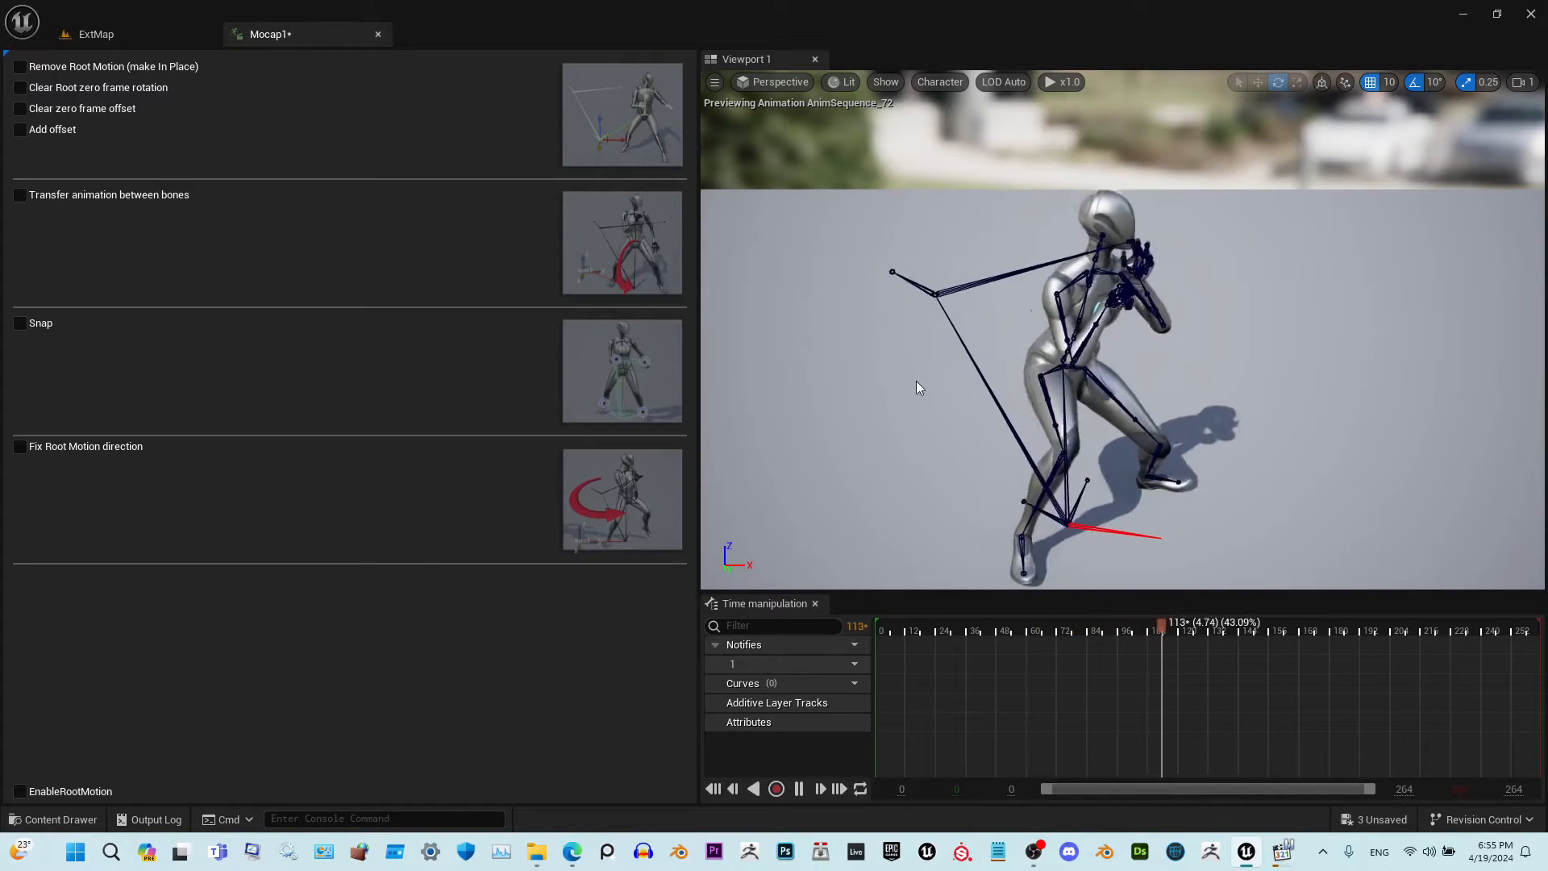
pyautogui.click(19, 88)
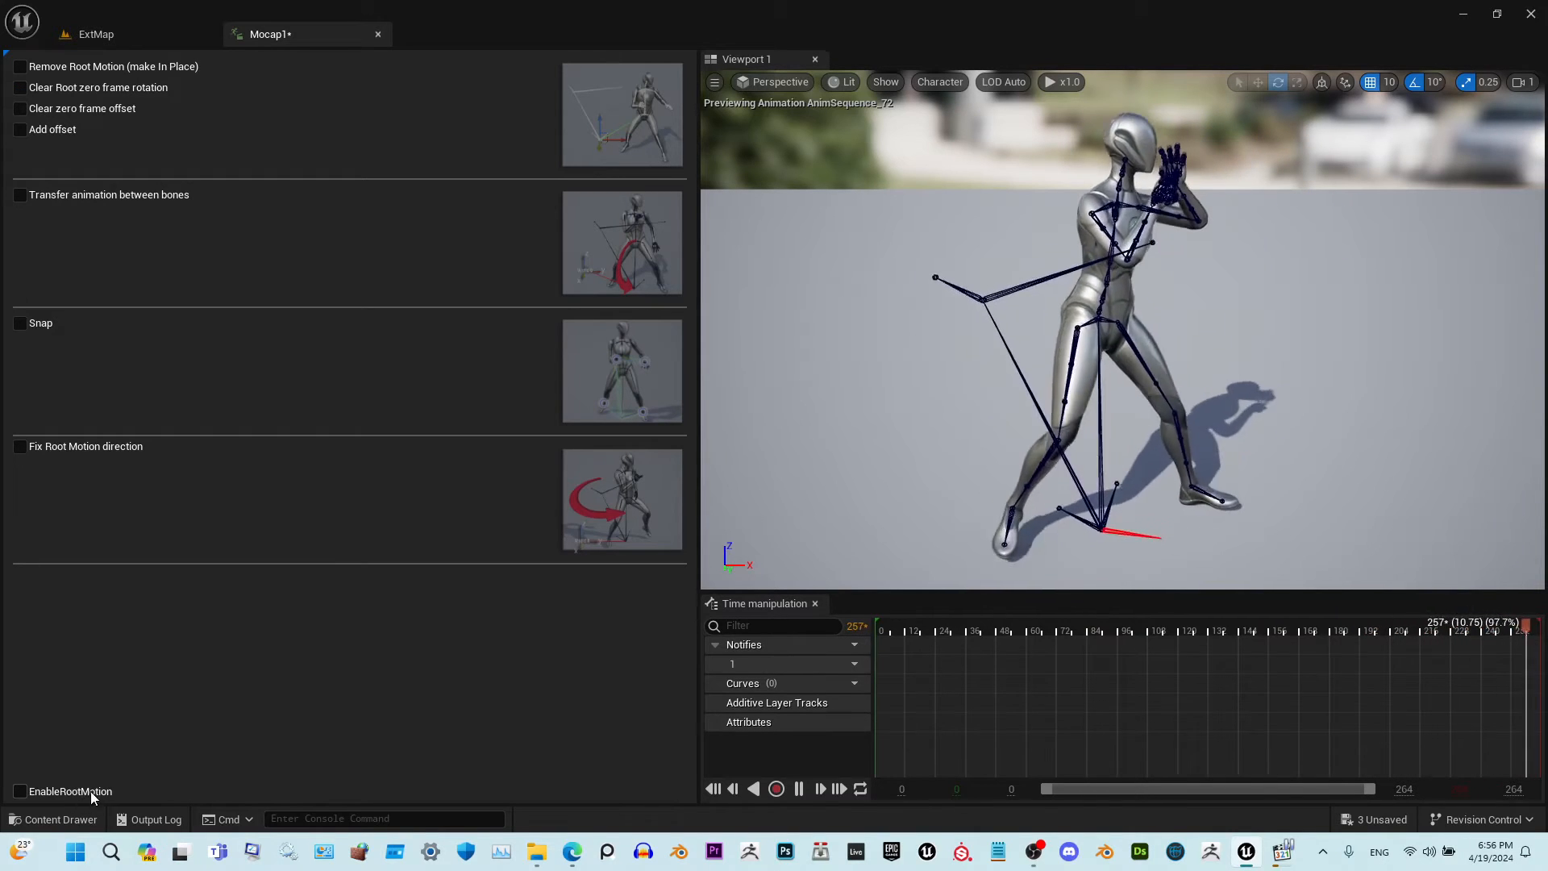
pyautogui.click(19, 790)
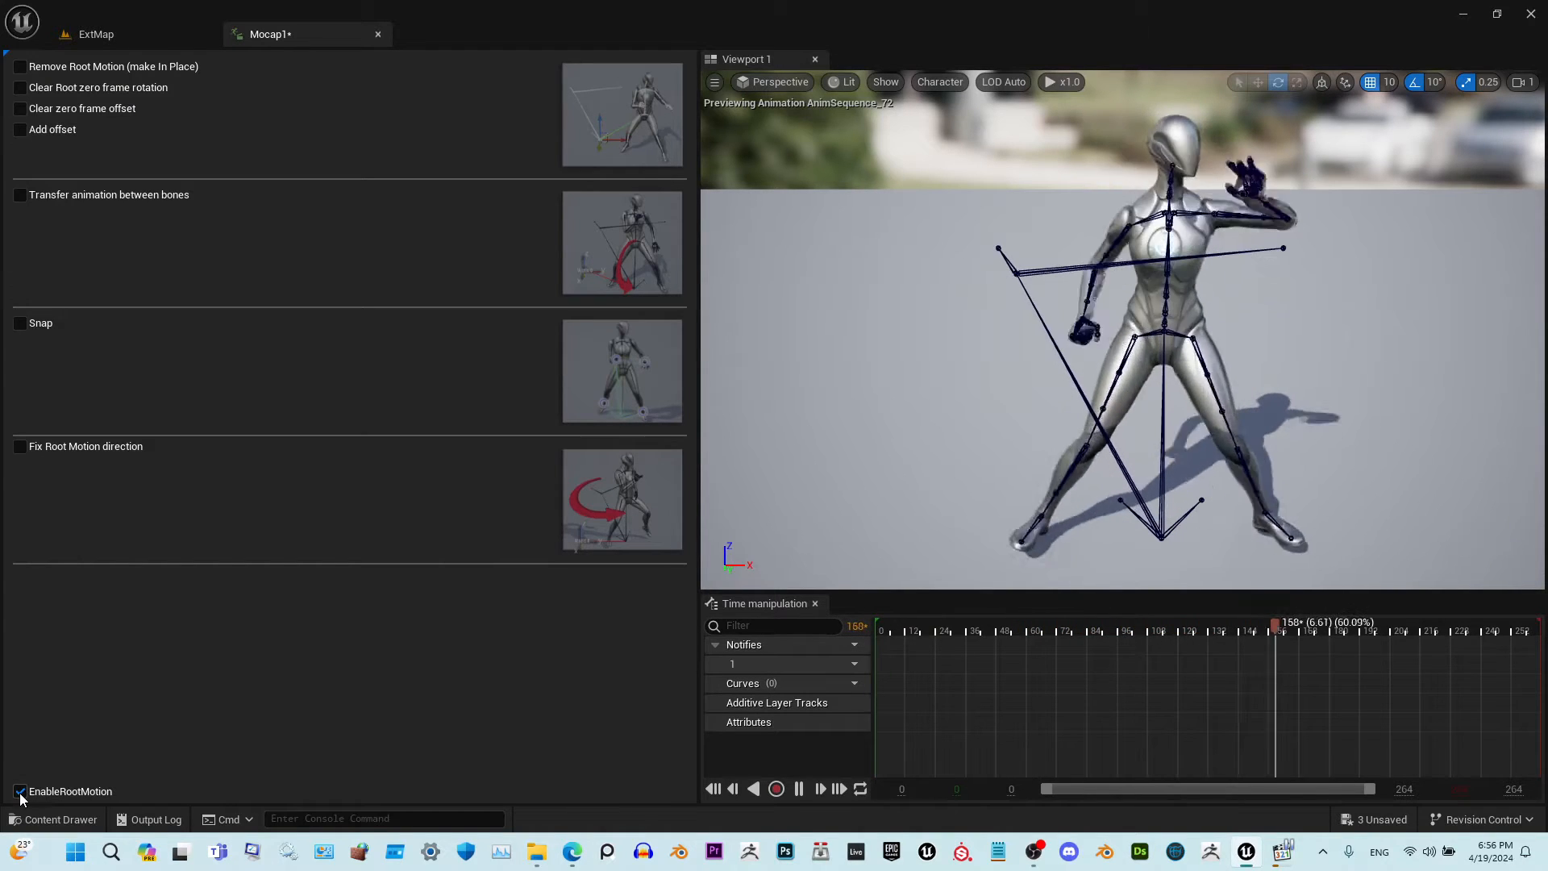
pyautogui.click(19, 791)
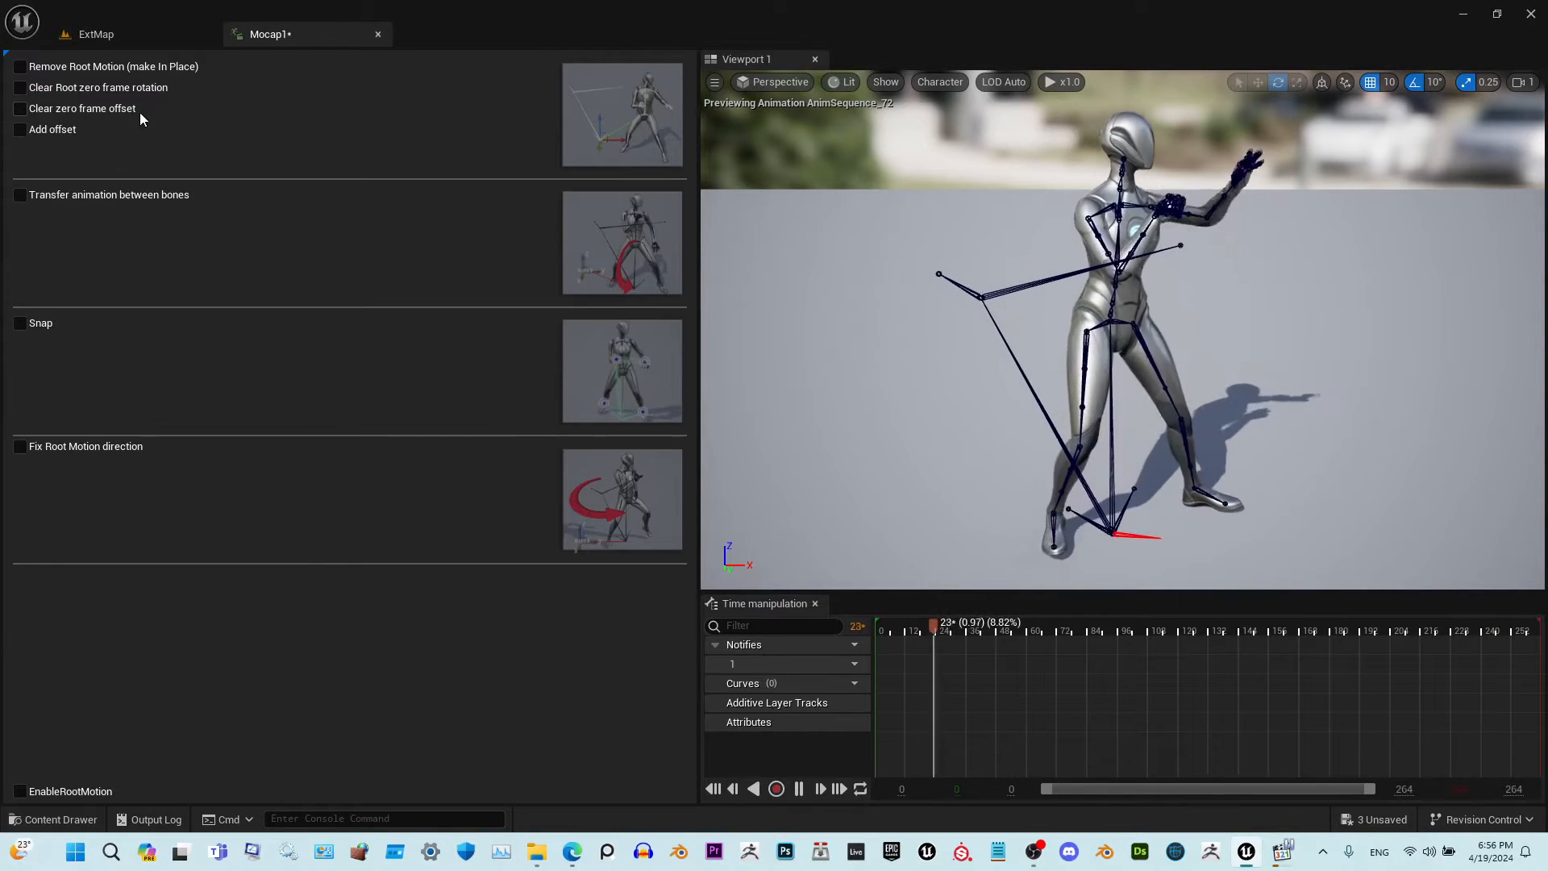
pyautogui.click(20, 194)
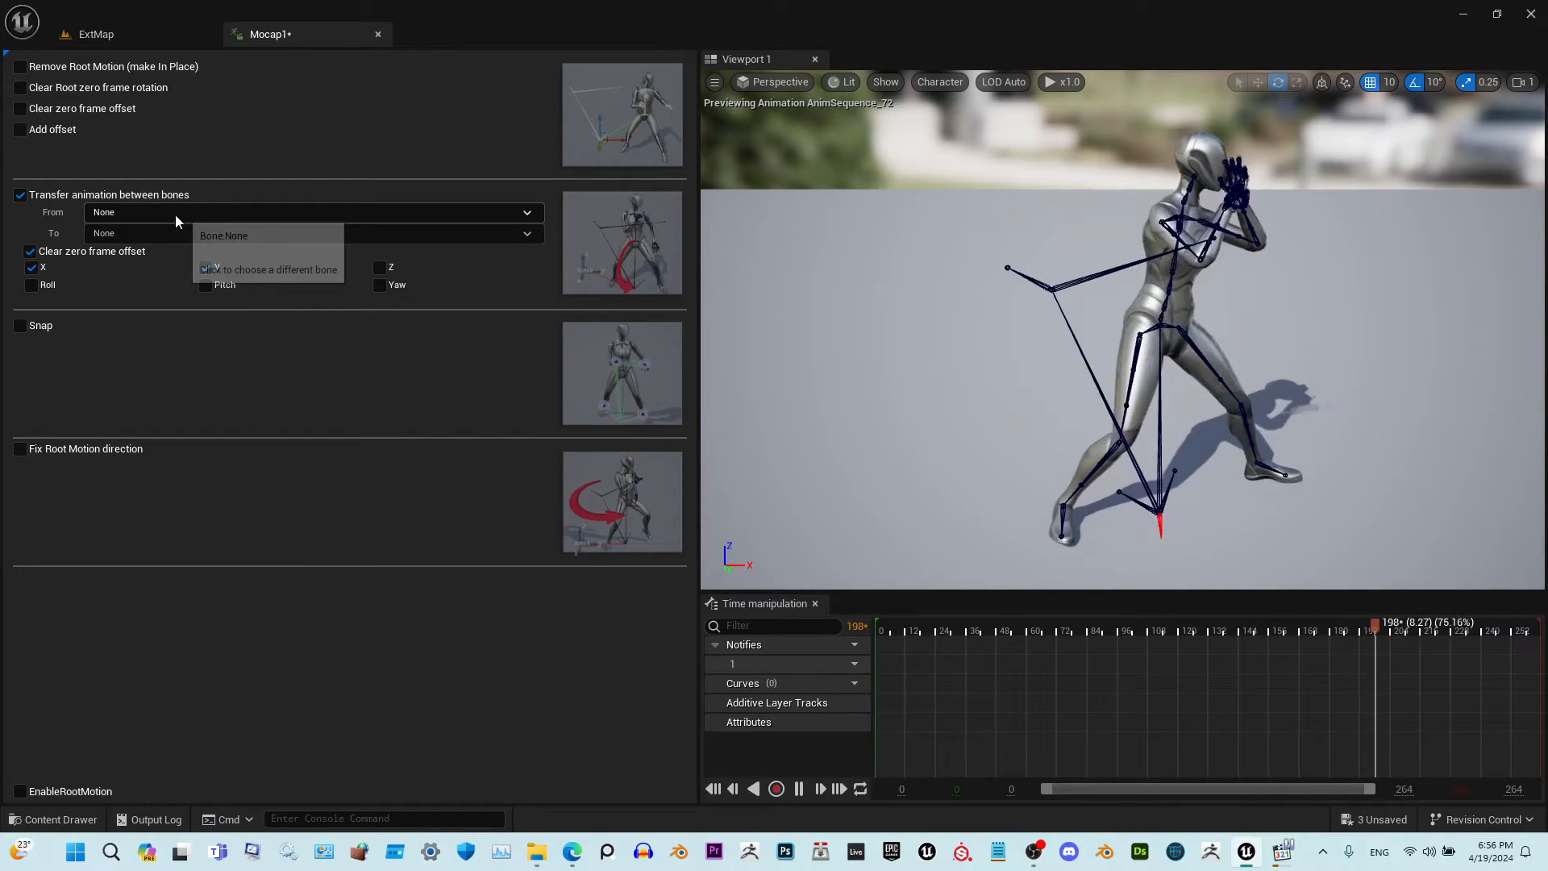
pyautogui.click(206, 268)
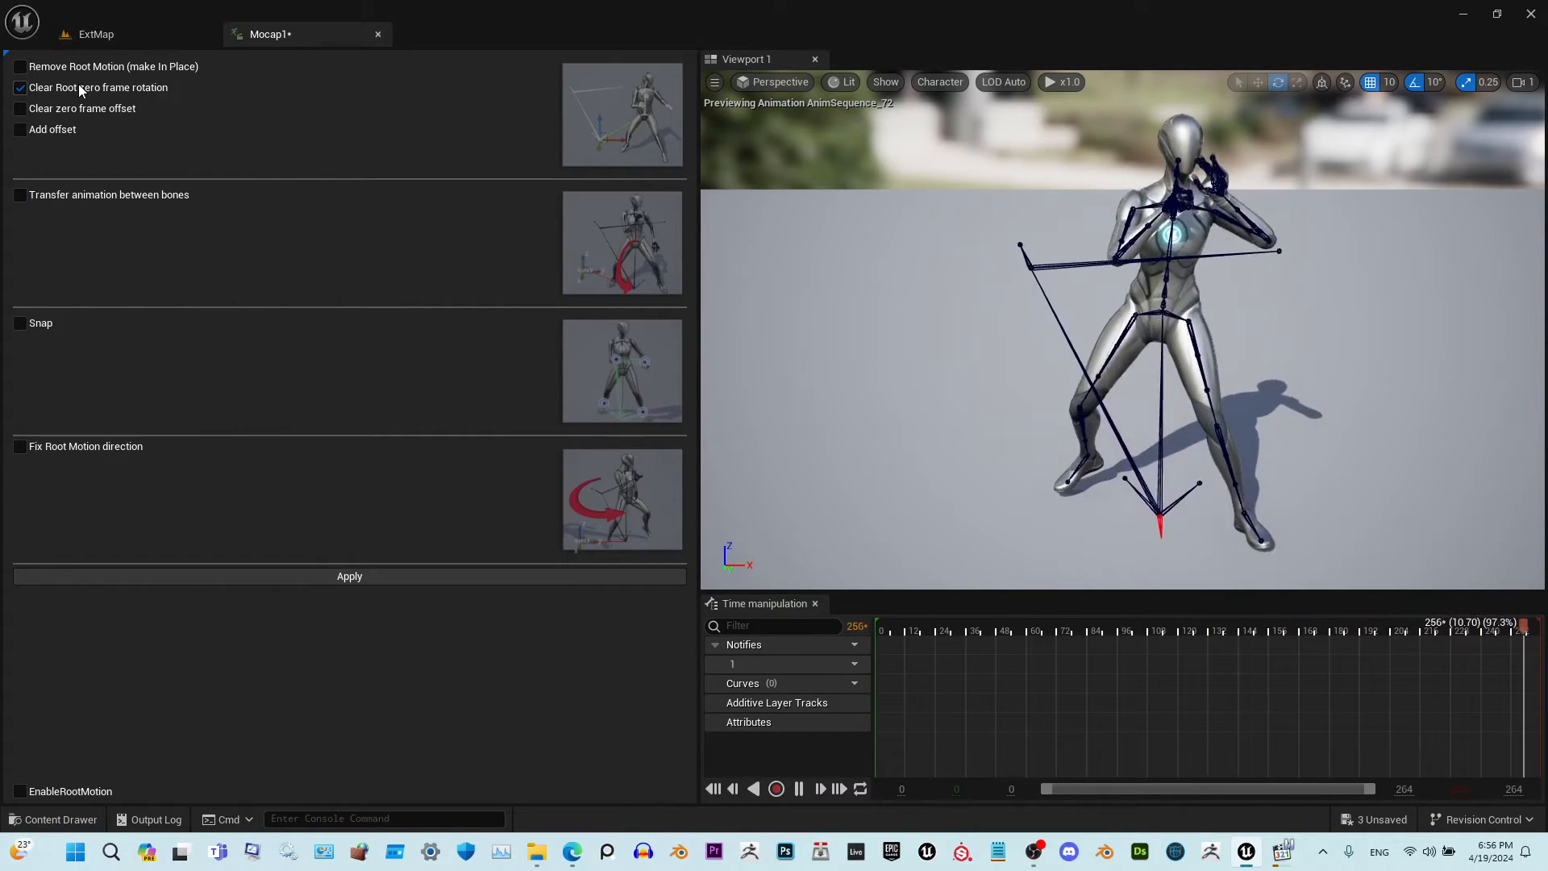
# Untick Clear Root zero frame rotation in Mocap1's RM Fix Tool panel
pyautogui.click(937, 629)
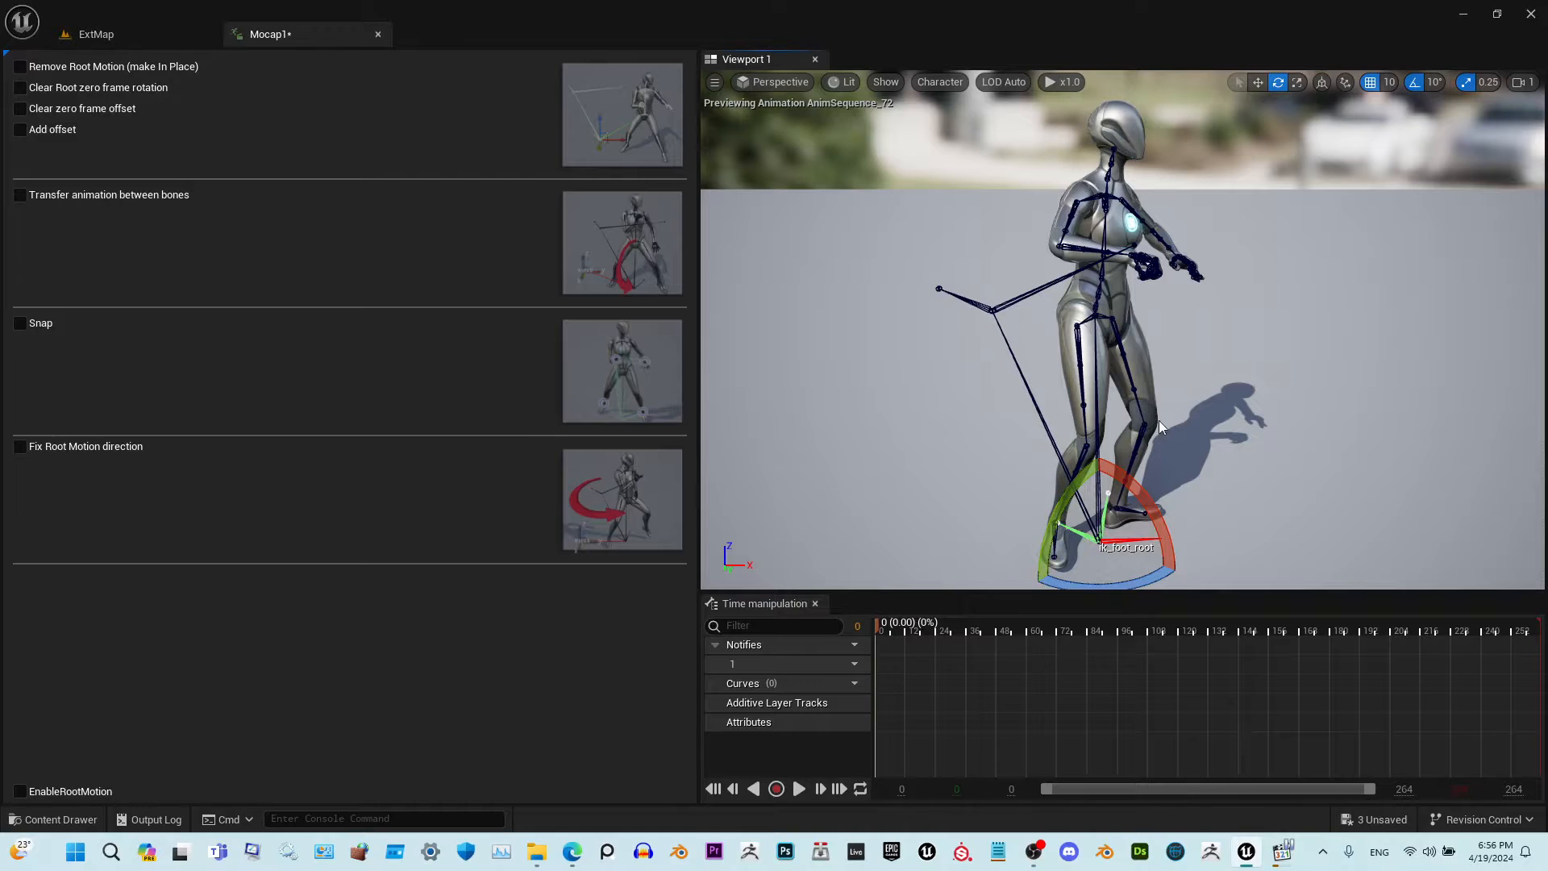
pyautogui.moveTo(38, 804)
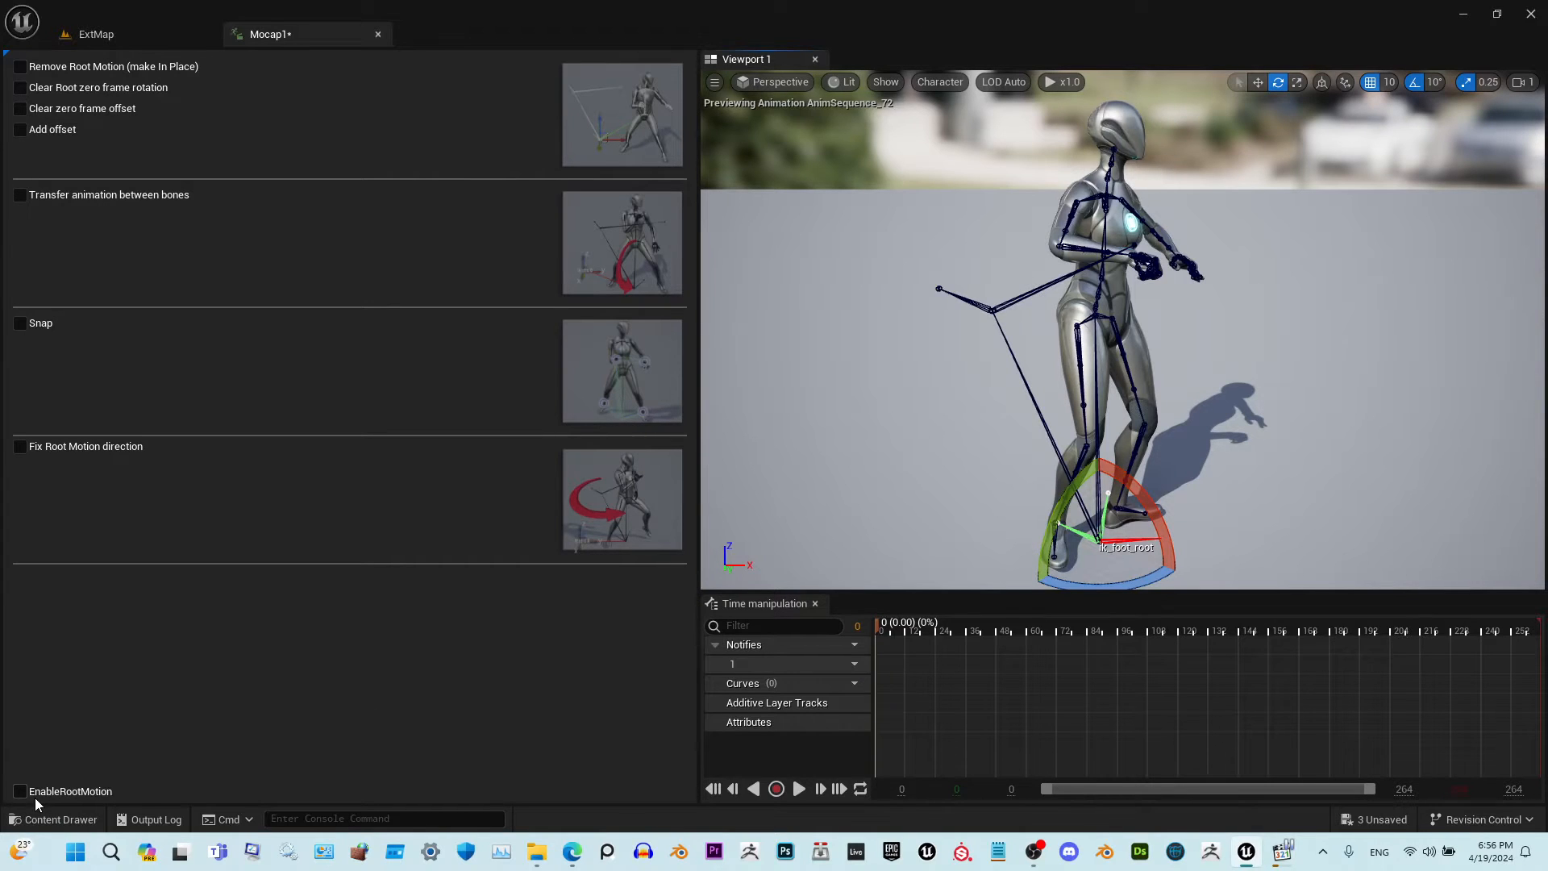
pyautogui.click(19, 791)
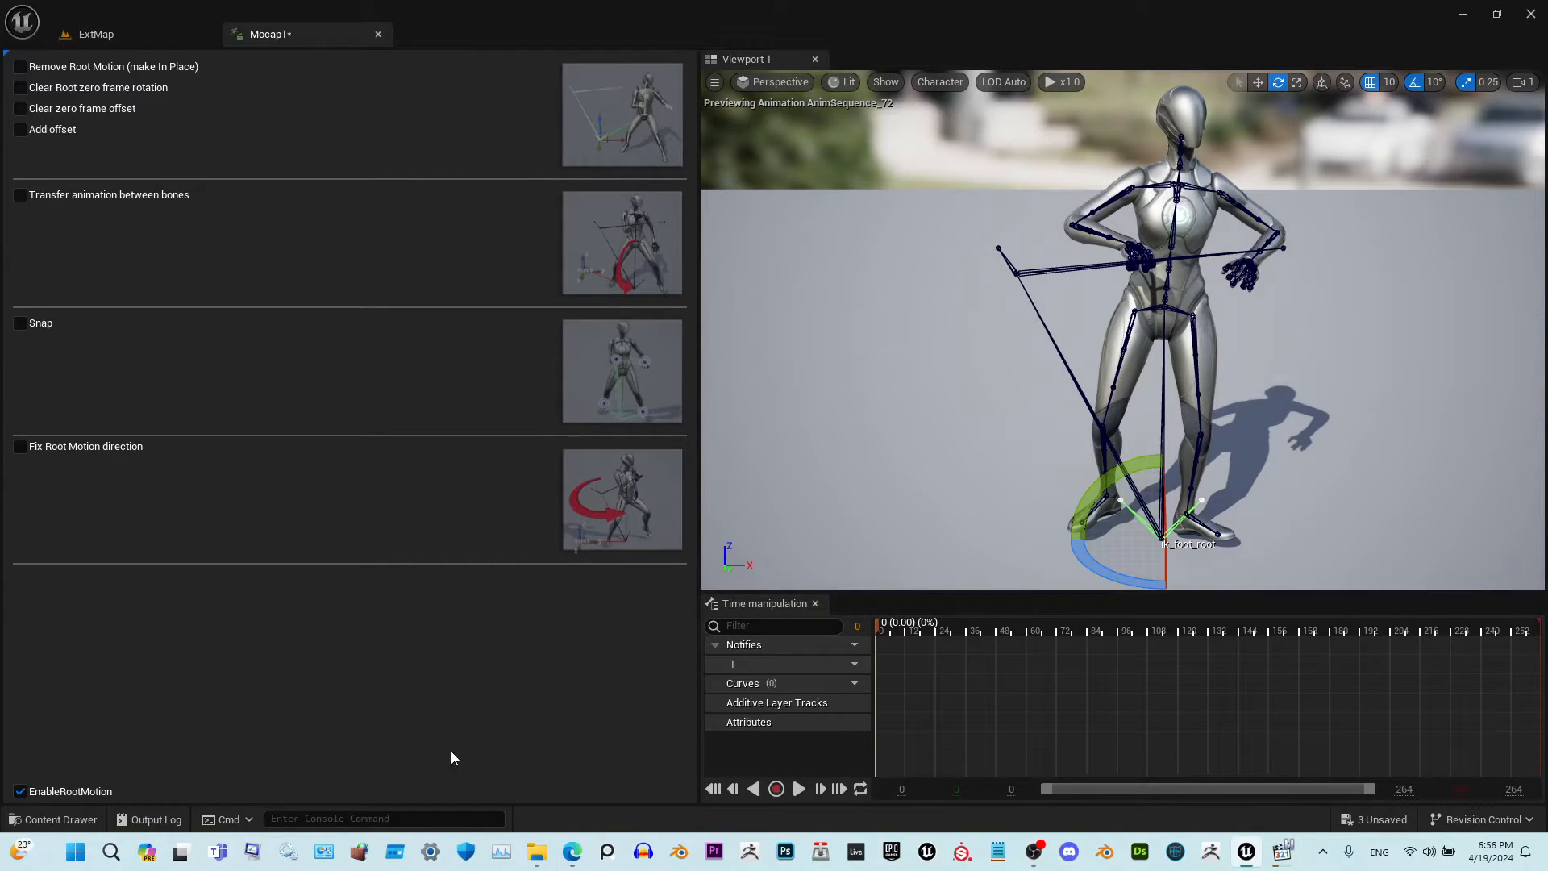
pyautogui.click(18, 791)
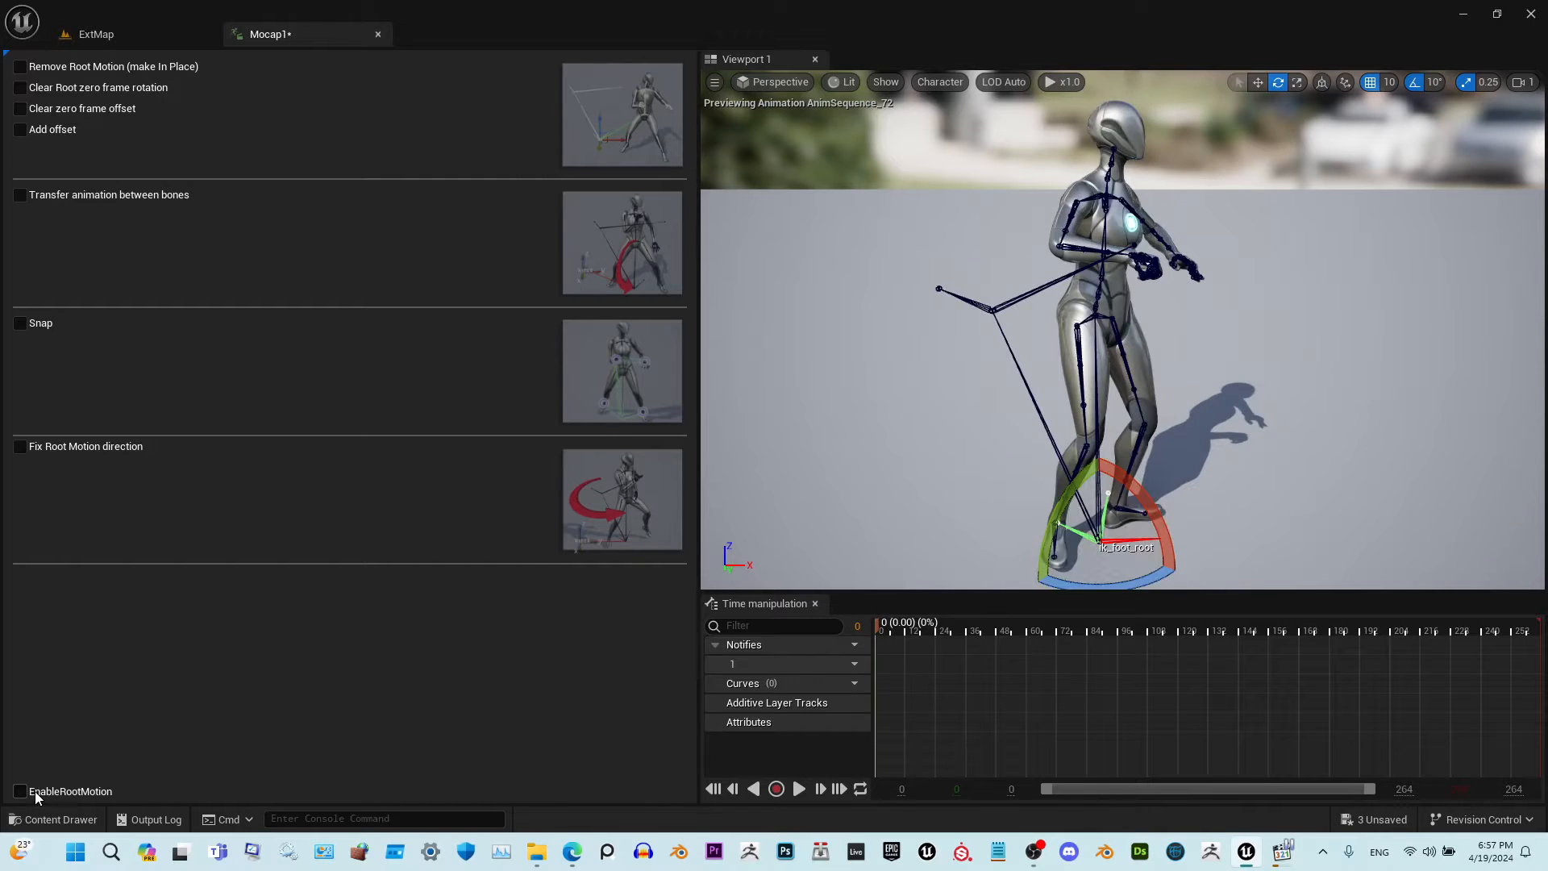
pyautogui.click(19, 791)
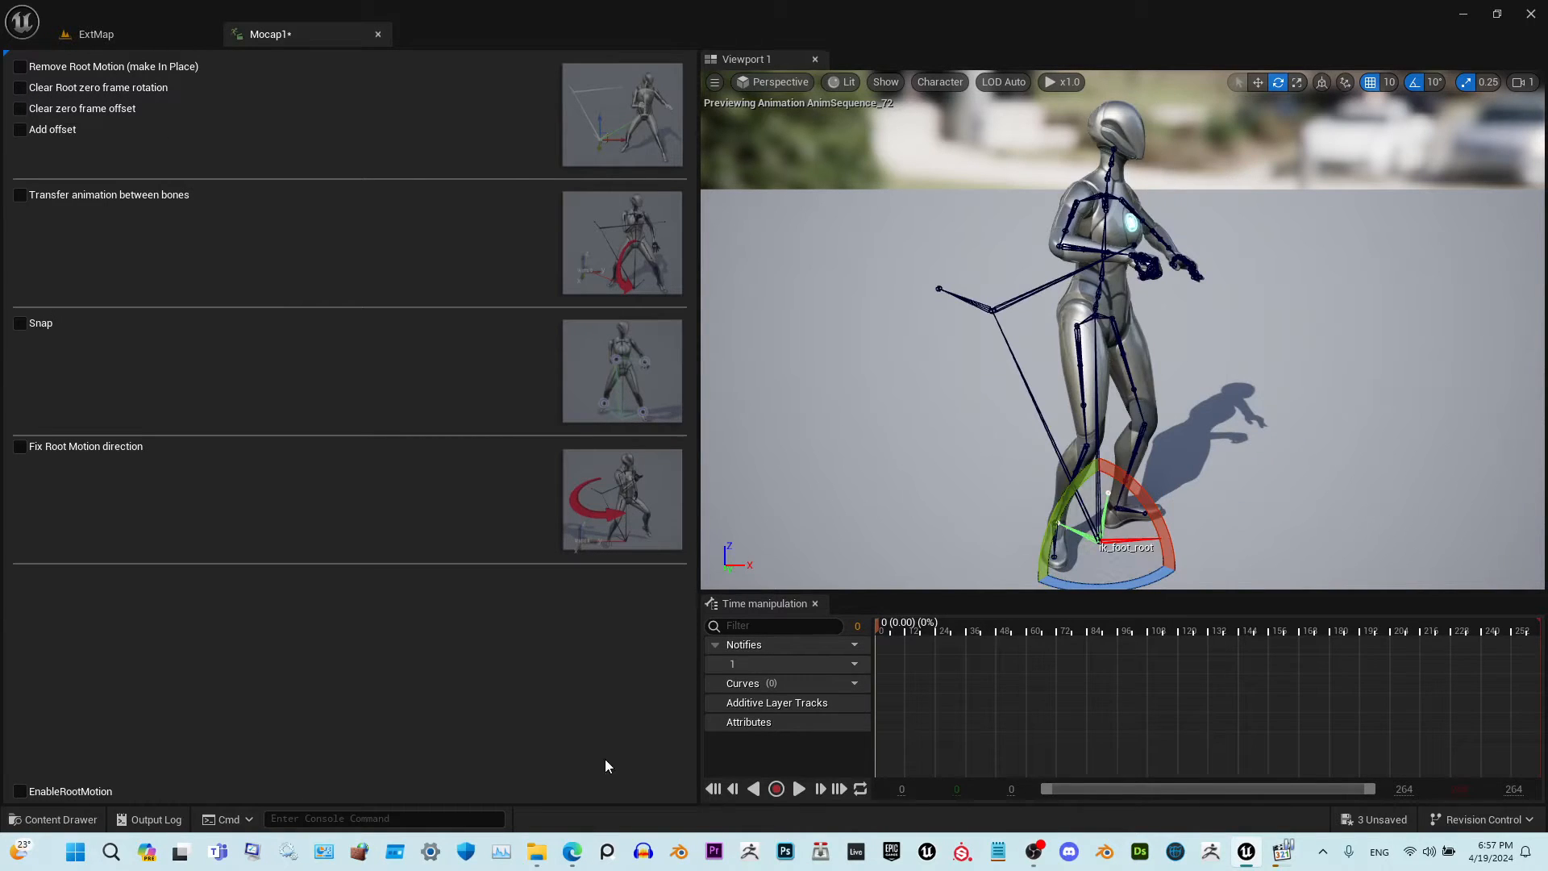
pyautogui.click(797, 787)
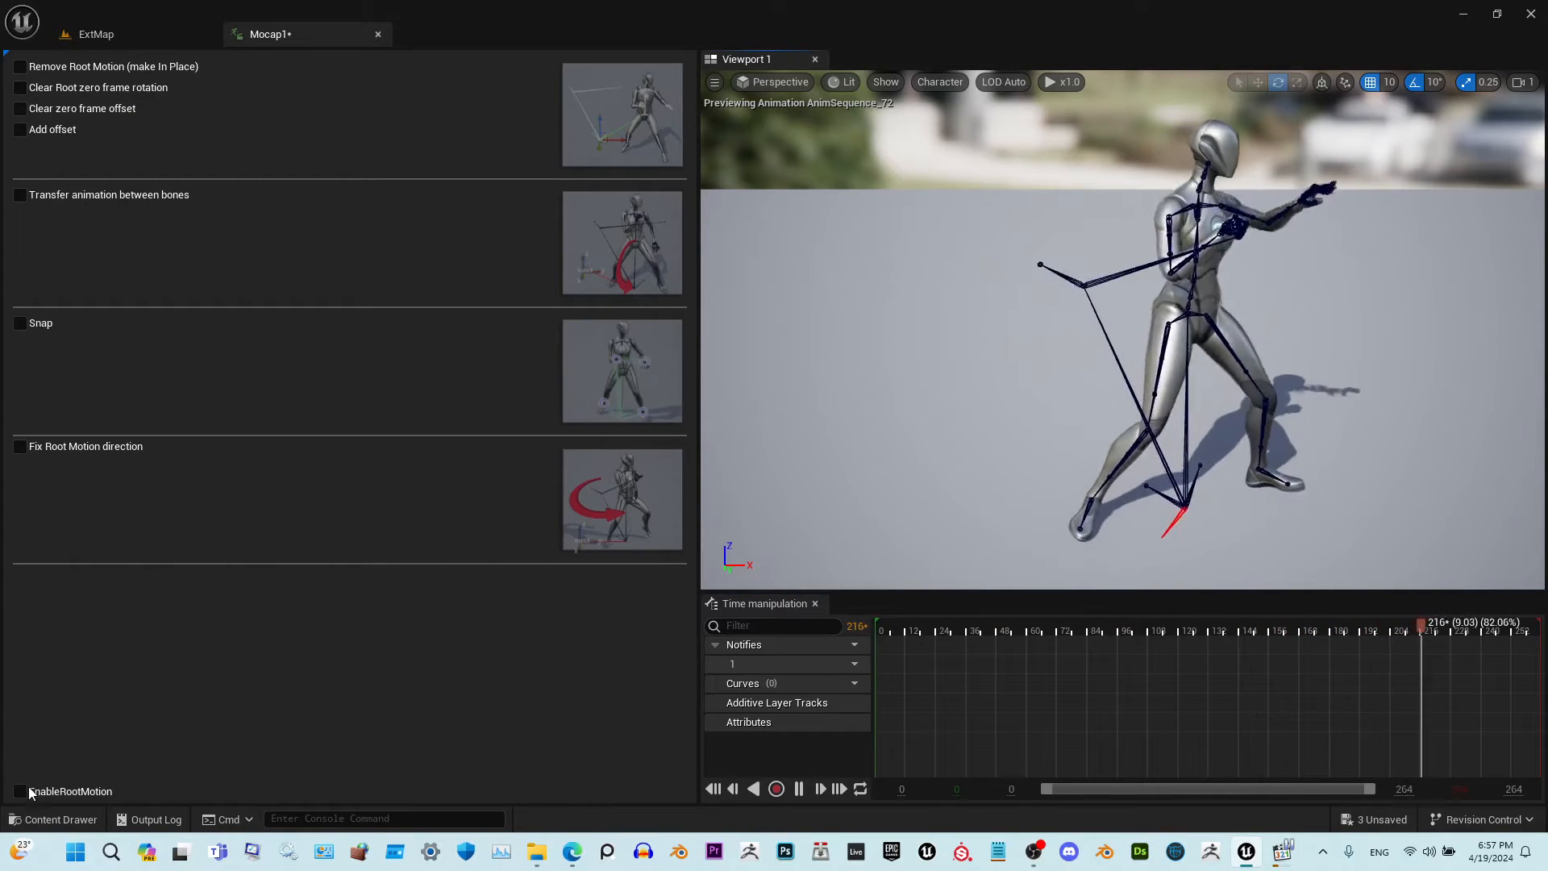
pyautogui.click(19, 790)
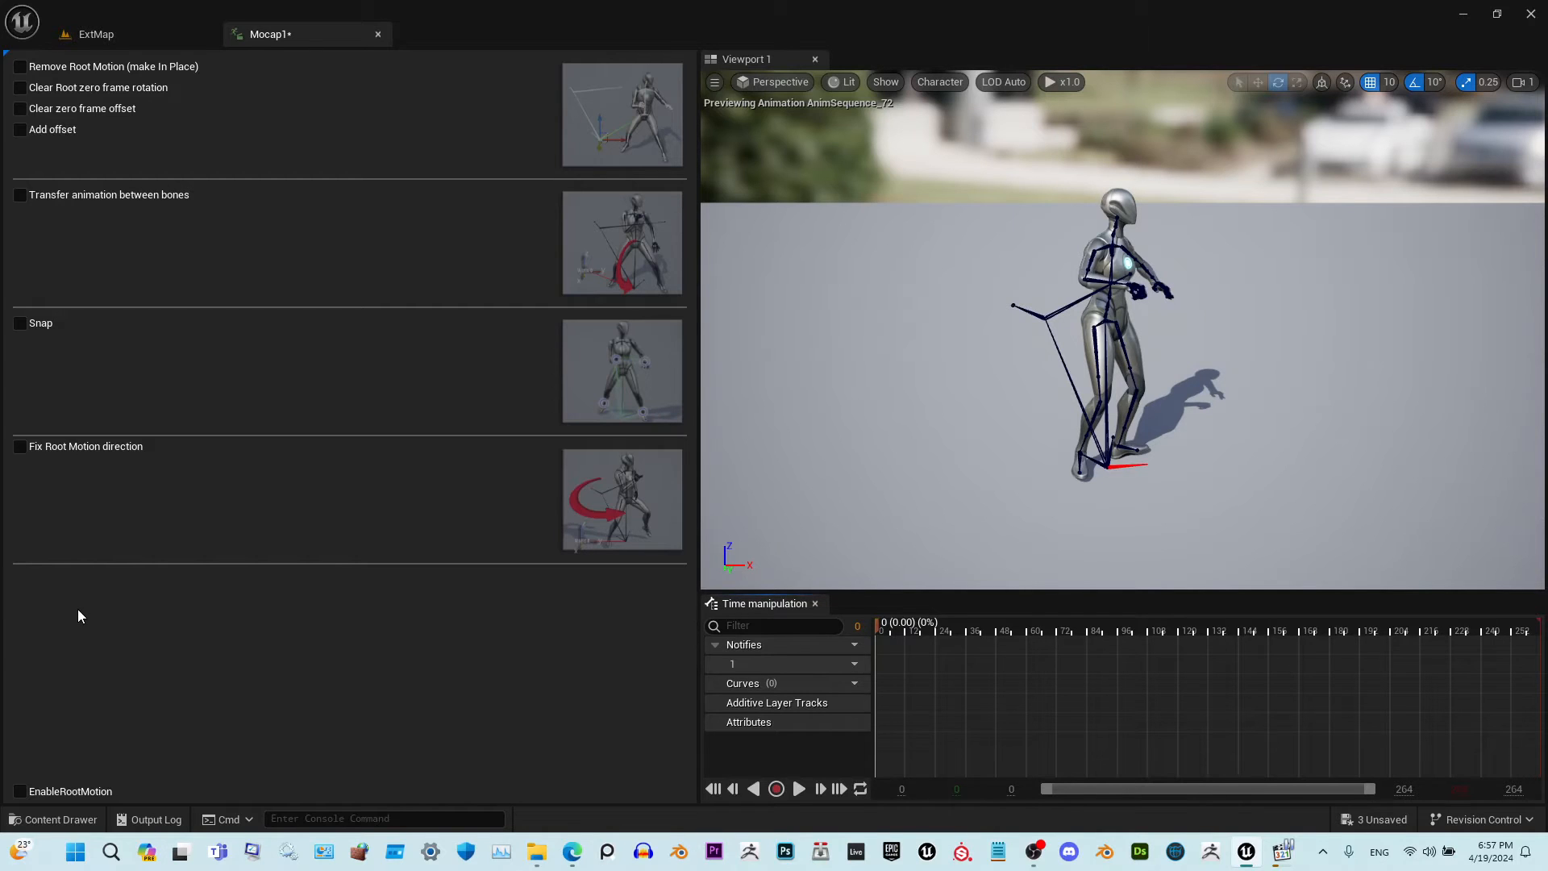
pyautogui.moveTo(98, 225)
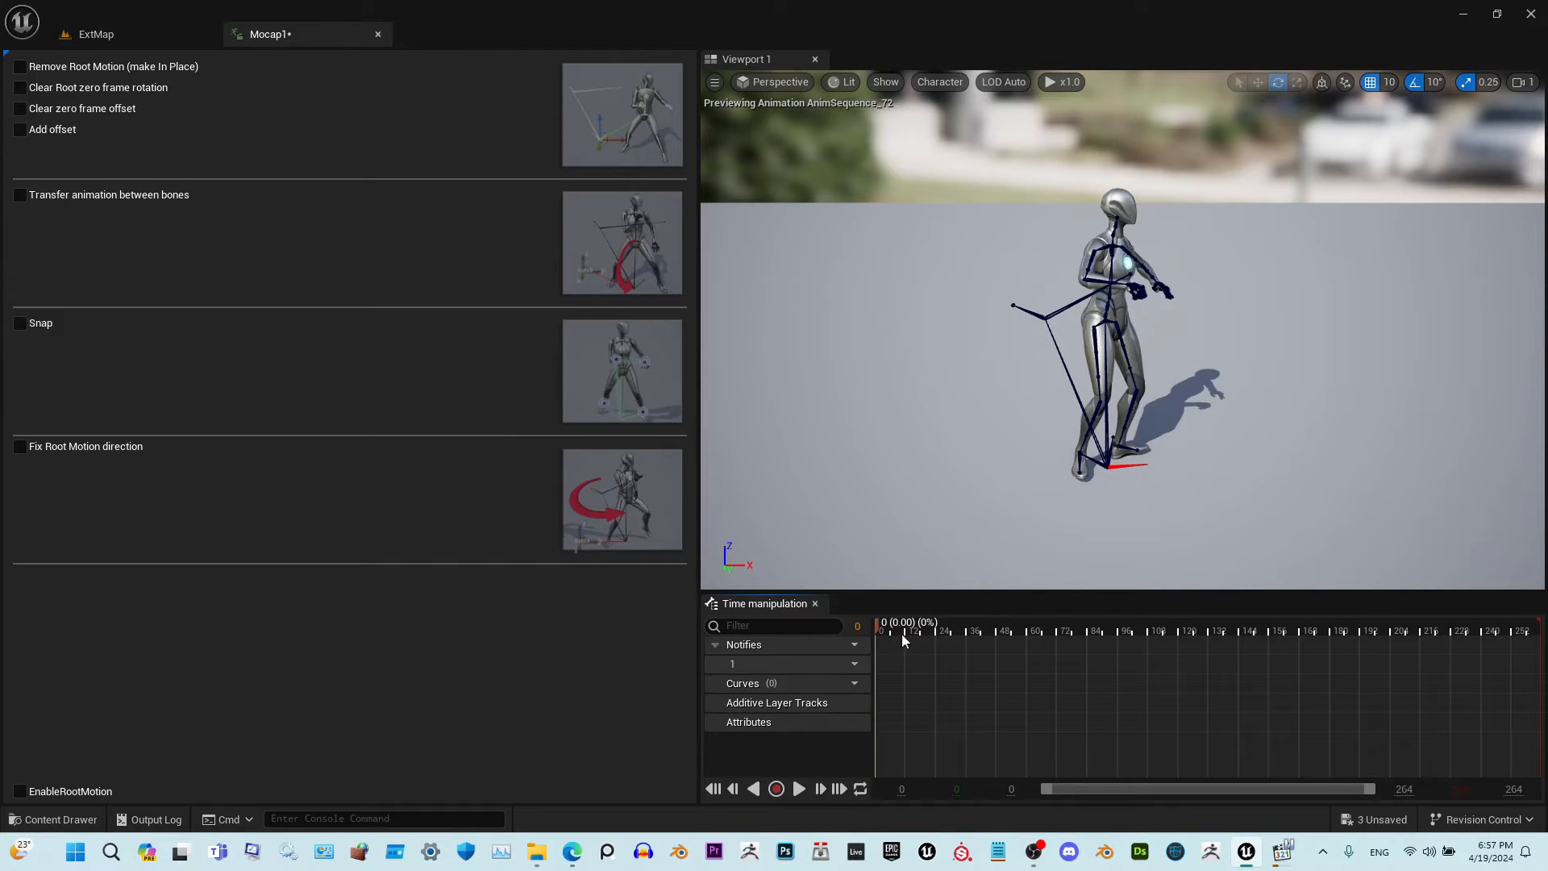
pyautogui.moveTo(1186, 380)
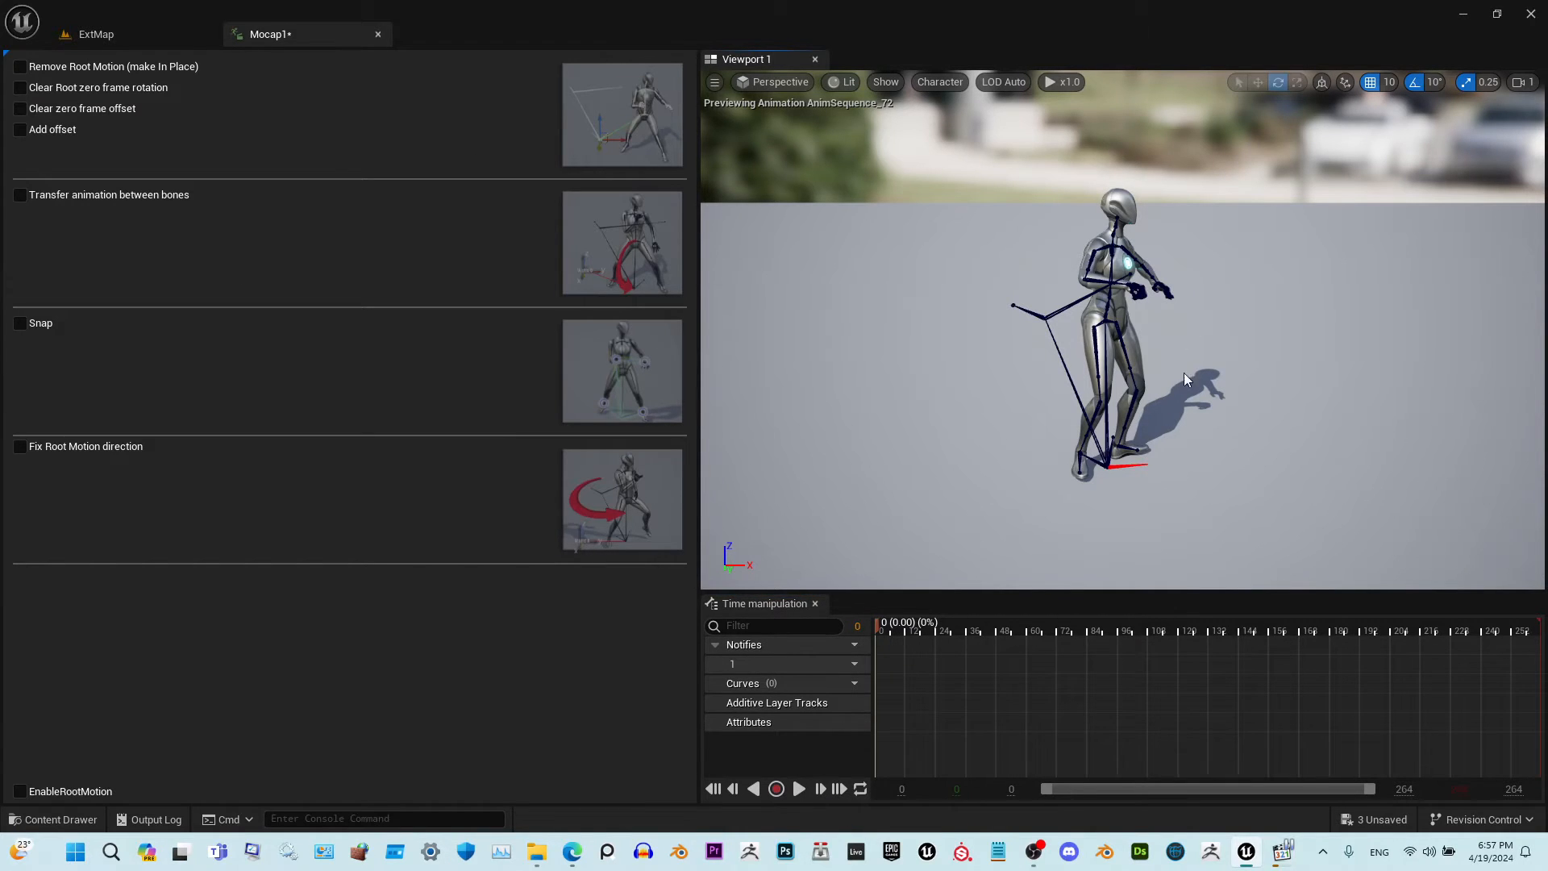
pyautogui.moveTo(1139, 494)
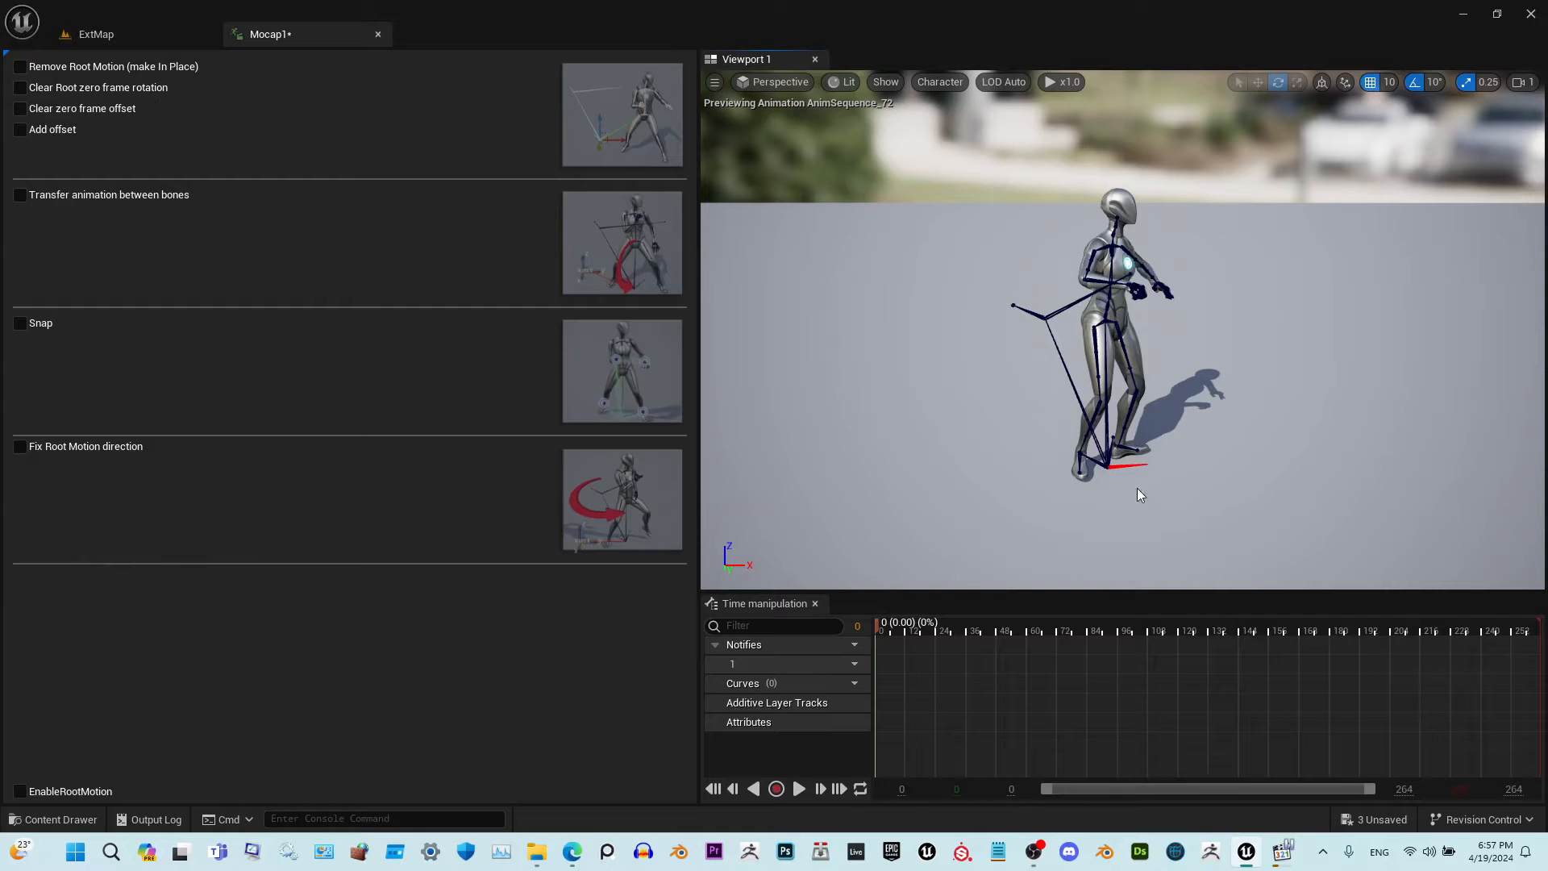
# Enable Clear zero frame offset for the root bone on X, Y and Z, and apply
pyautogui.click(19, 109)
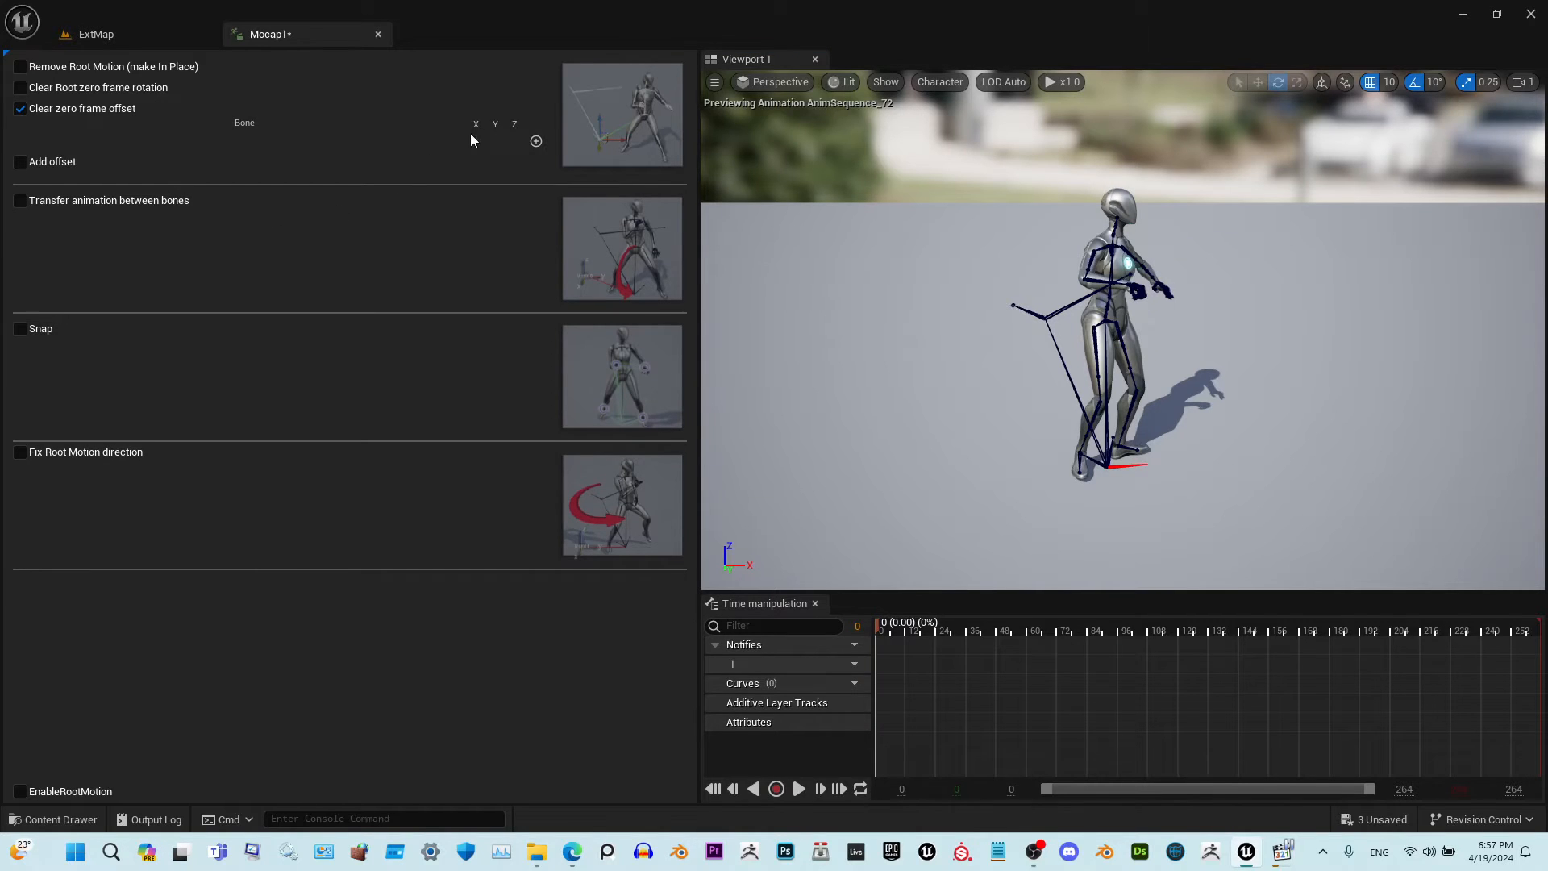
pyautogui.click(243, 145)
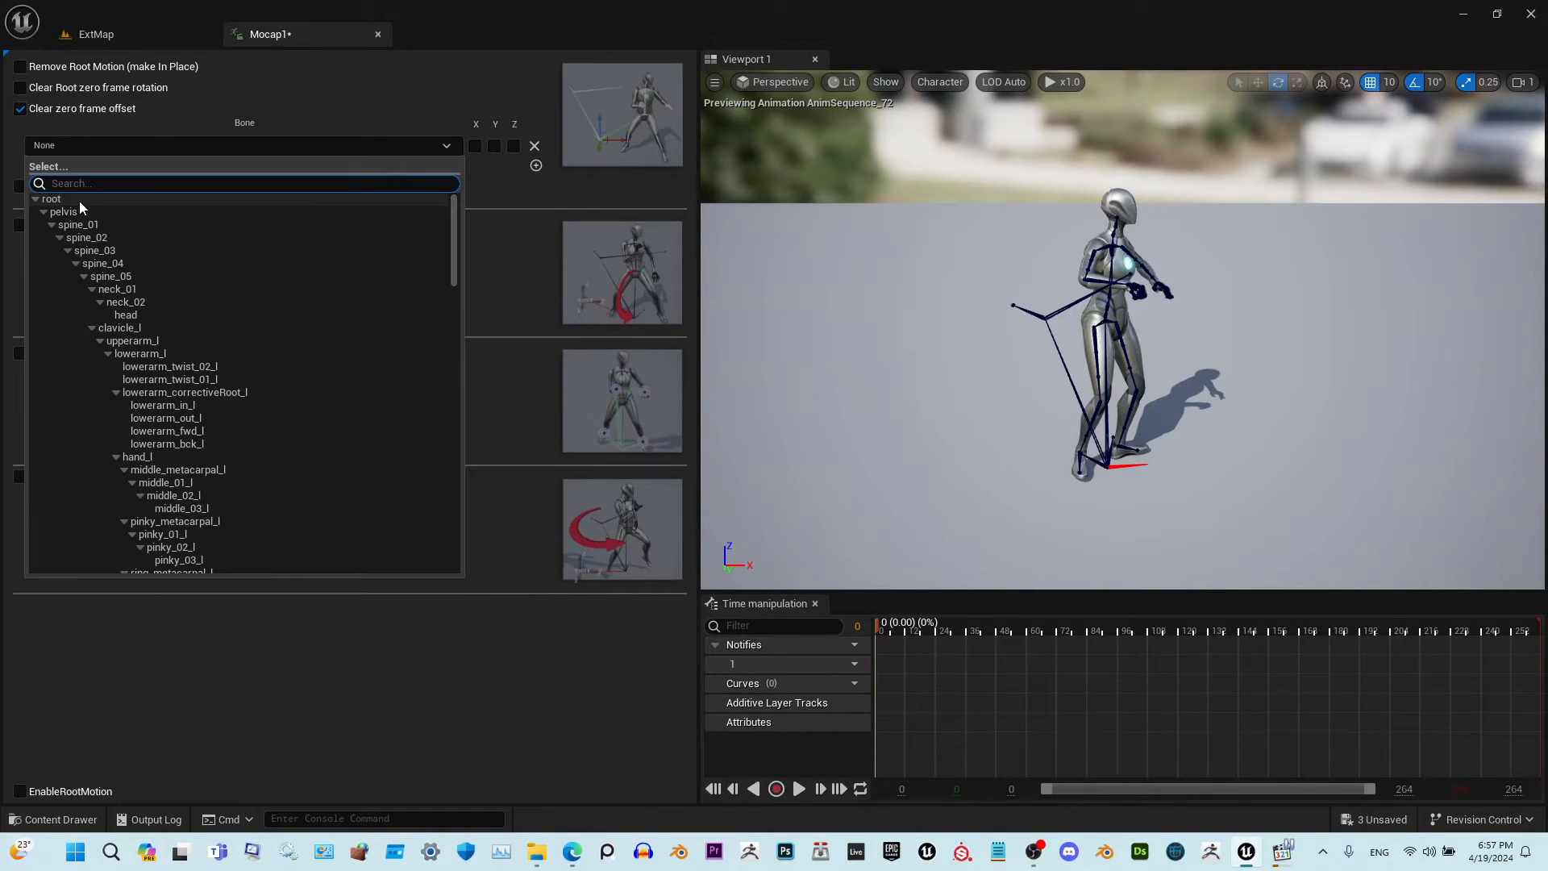
pyautogui.click(50, 198)
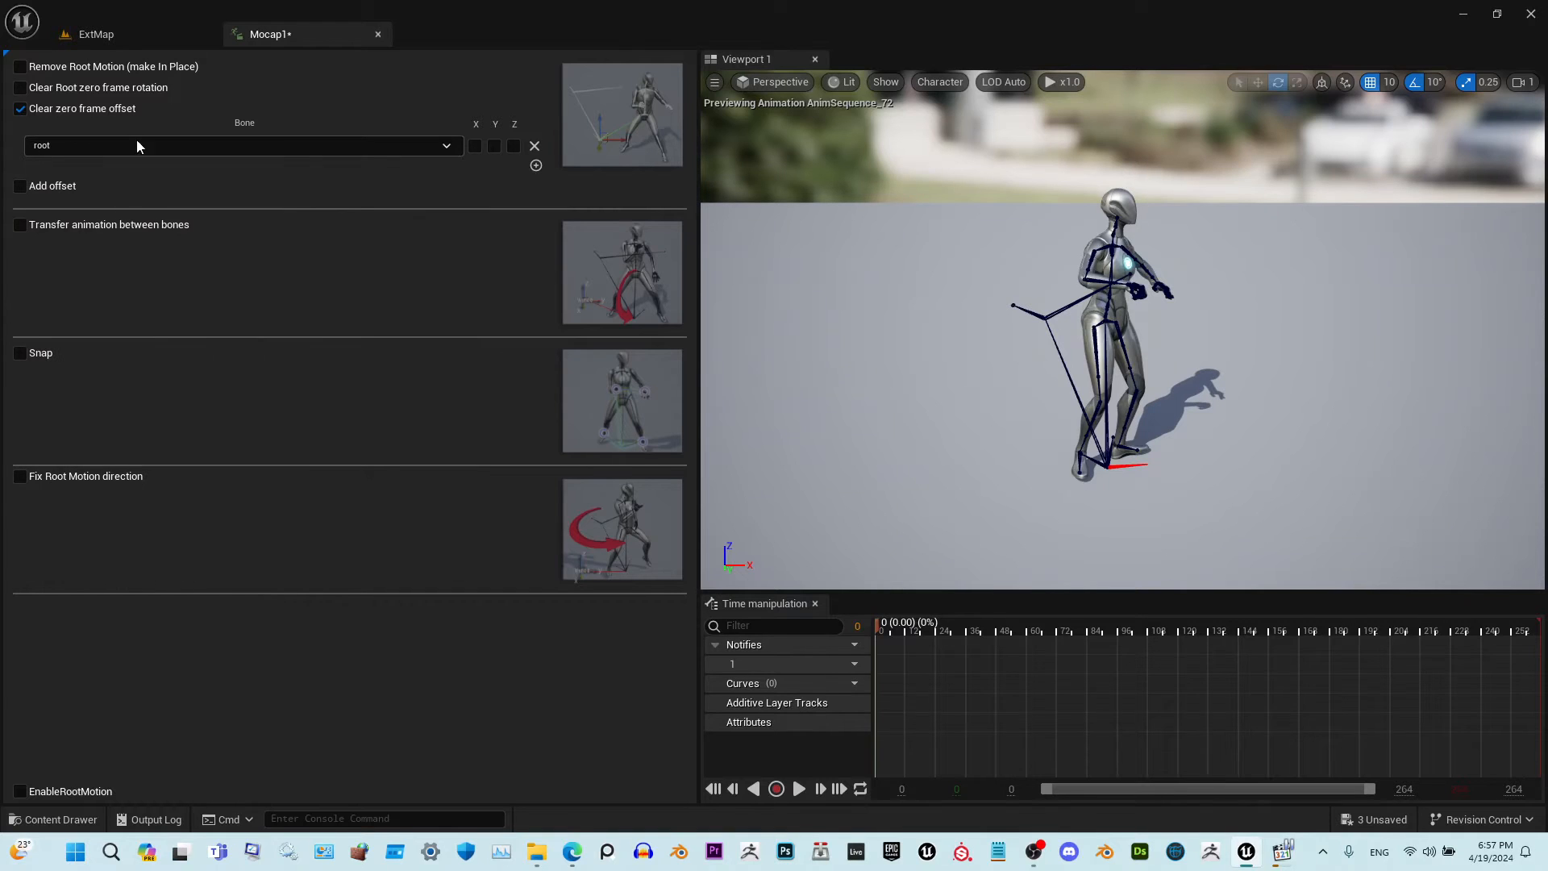
pyautogui.click(513, 145)
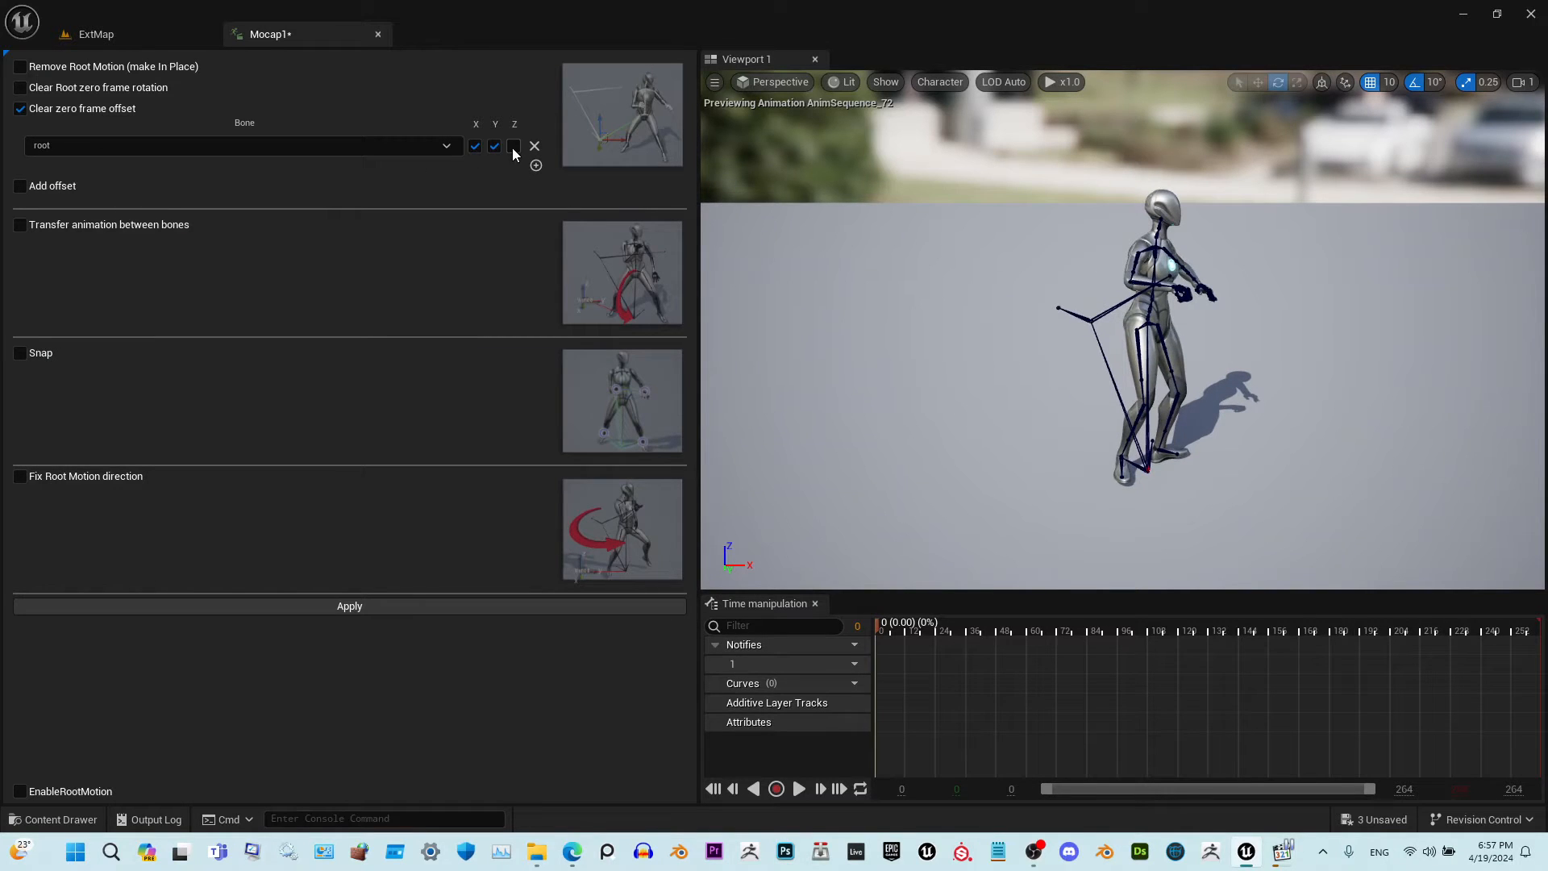
pyautogui.click(513, 145)
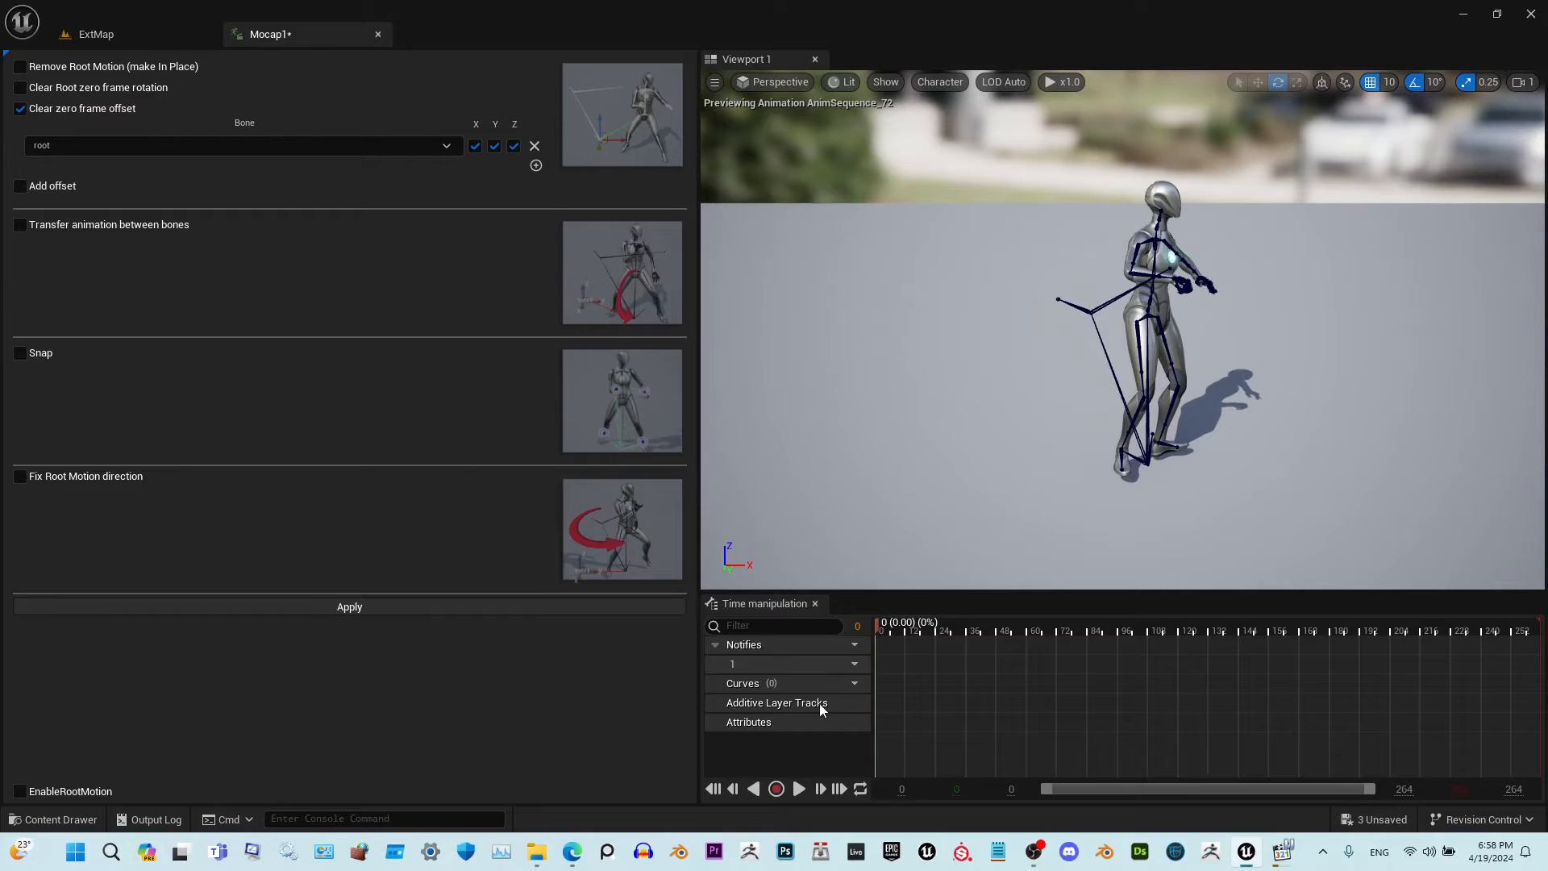
pyautogui.click(933, 629)
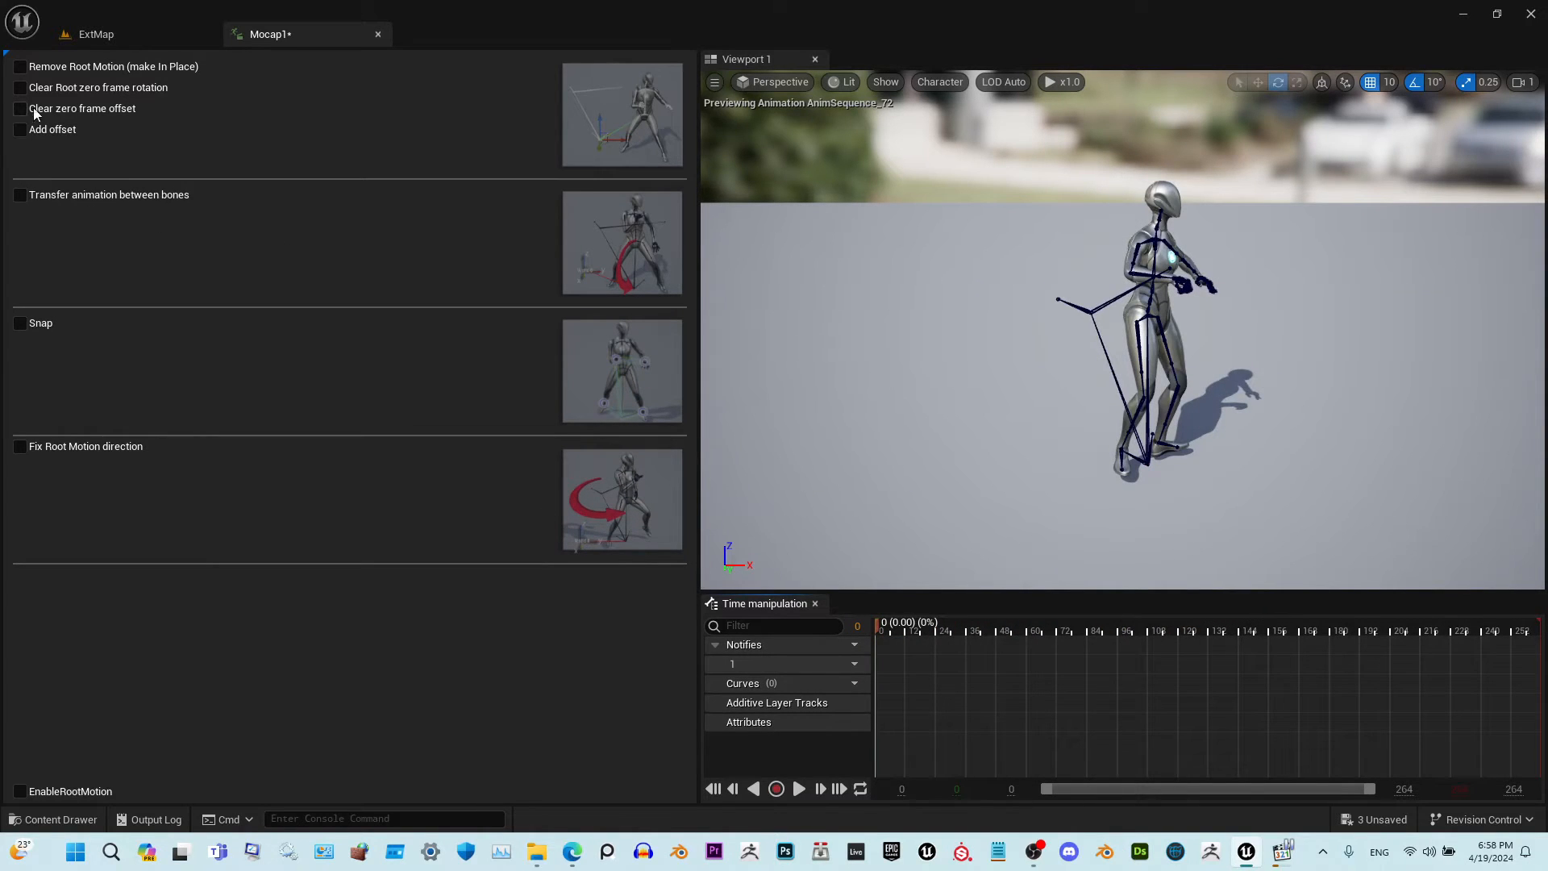
# Play Mocap1's preview with EnableRootMotion on, then untick it and enable bone transfer
pyautogui.click(20, 88)
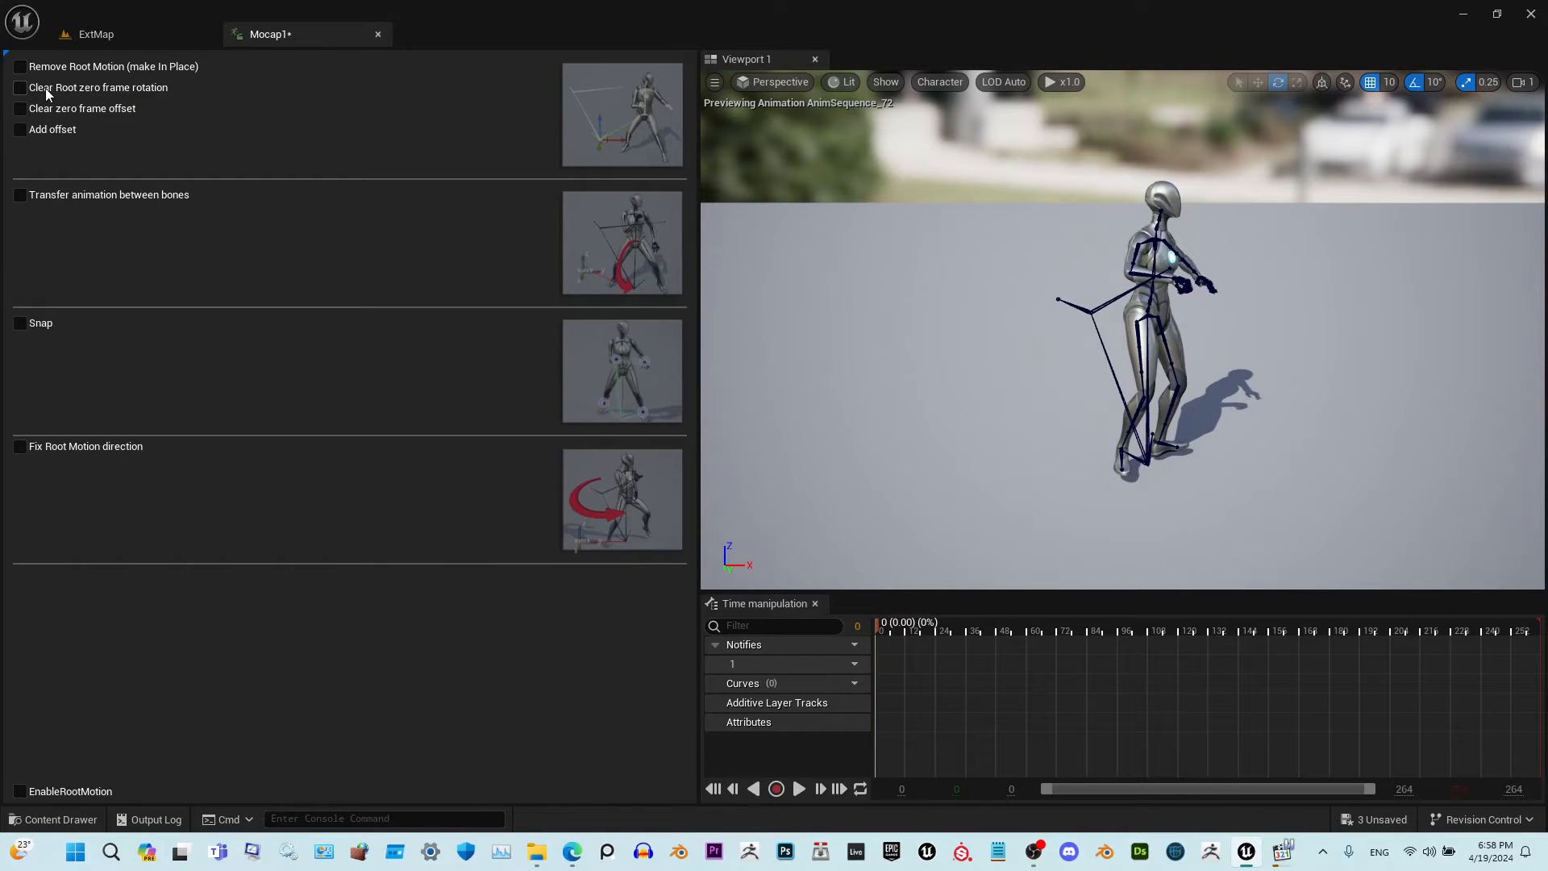
pyautogui.click(20, 87)
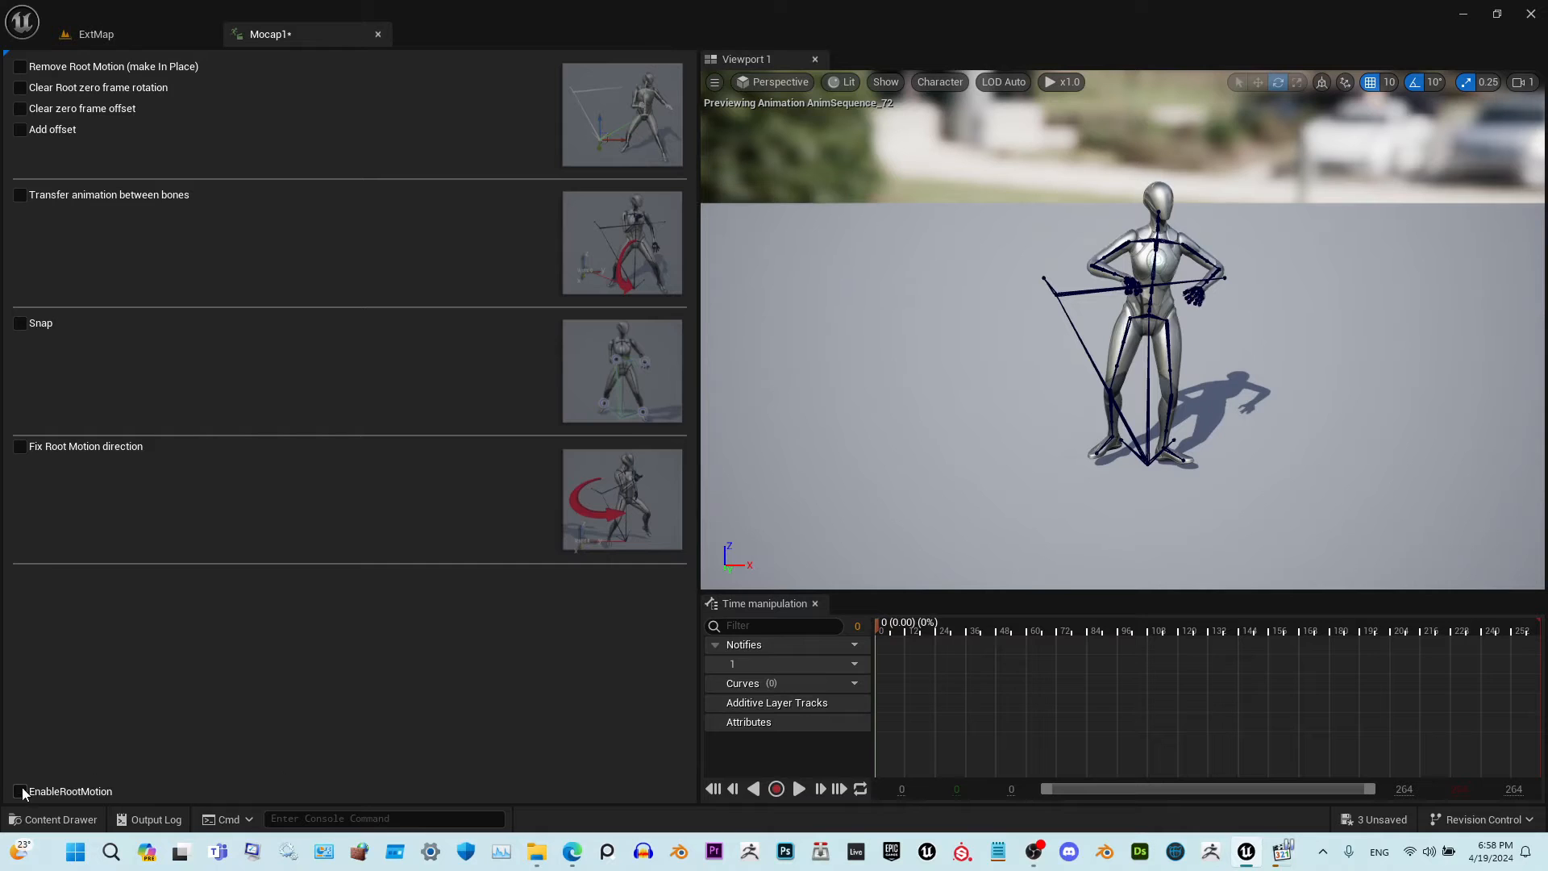
pyautogui.click(19, 791)
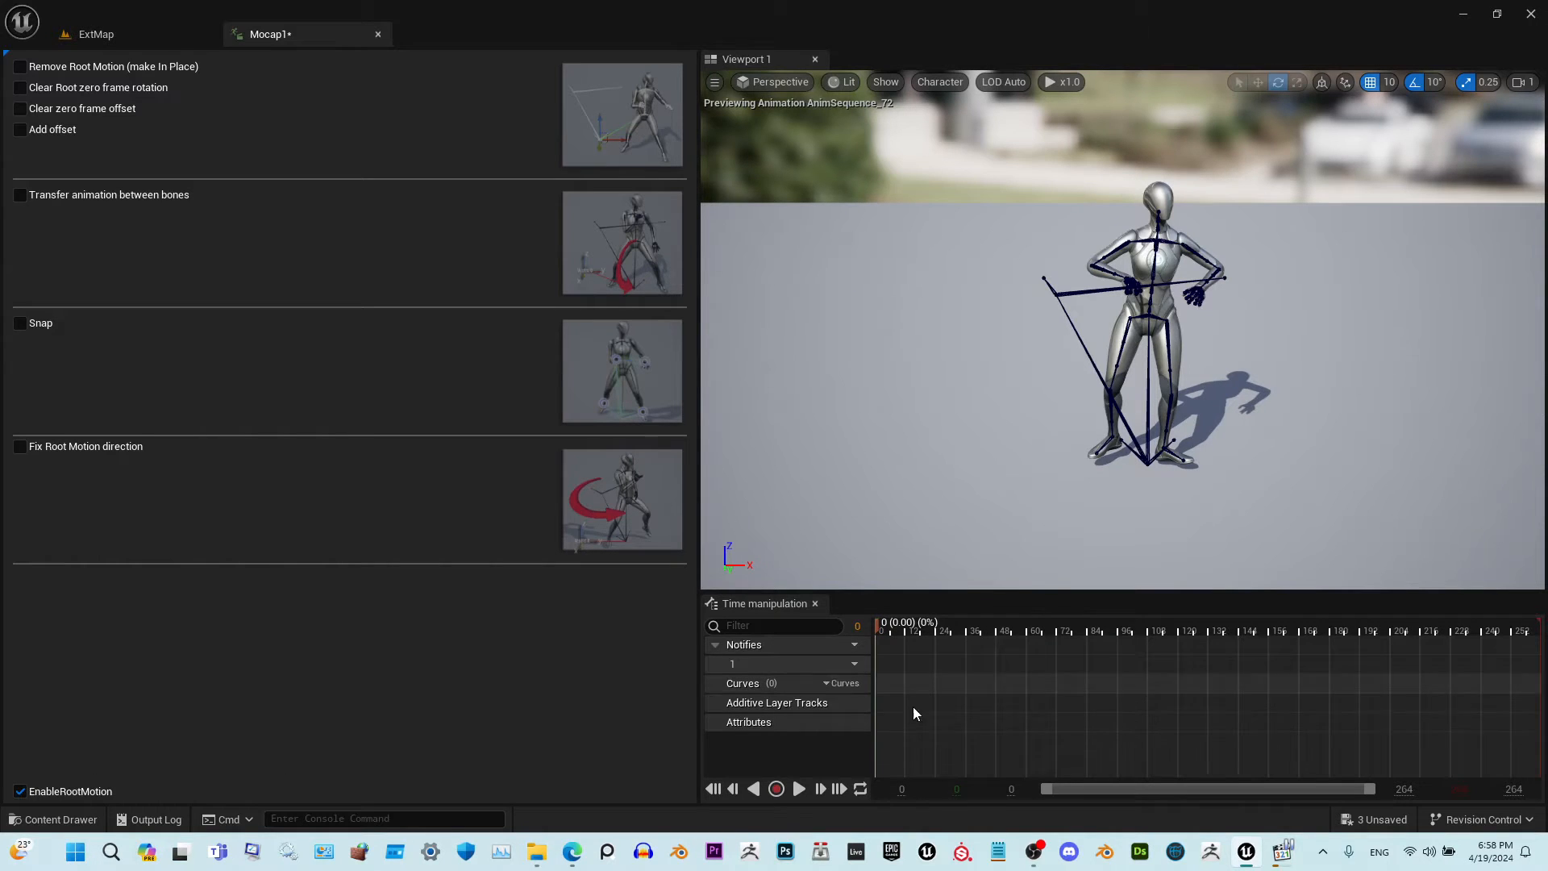
pyautogui.click(797, 787)
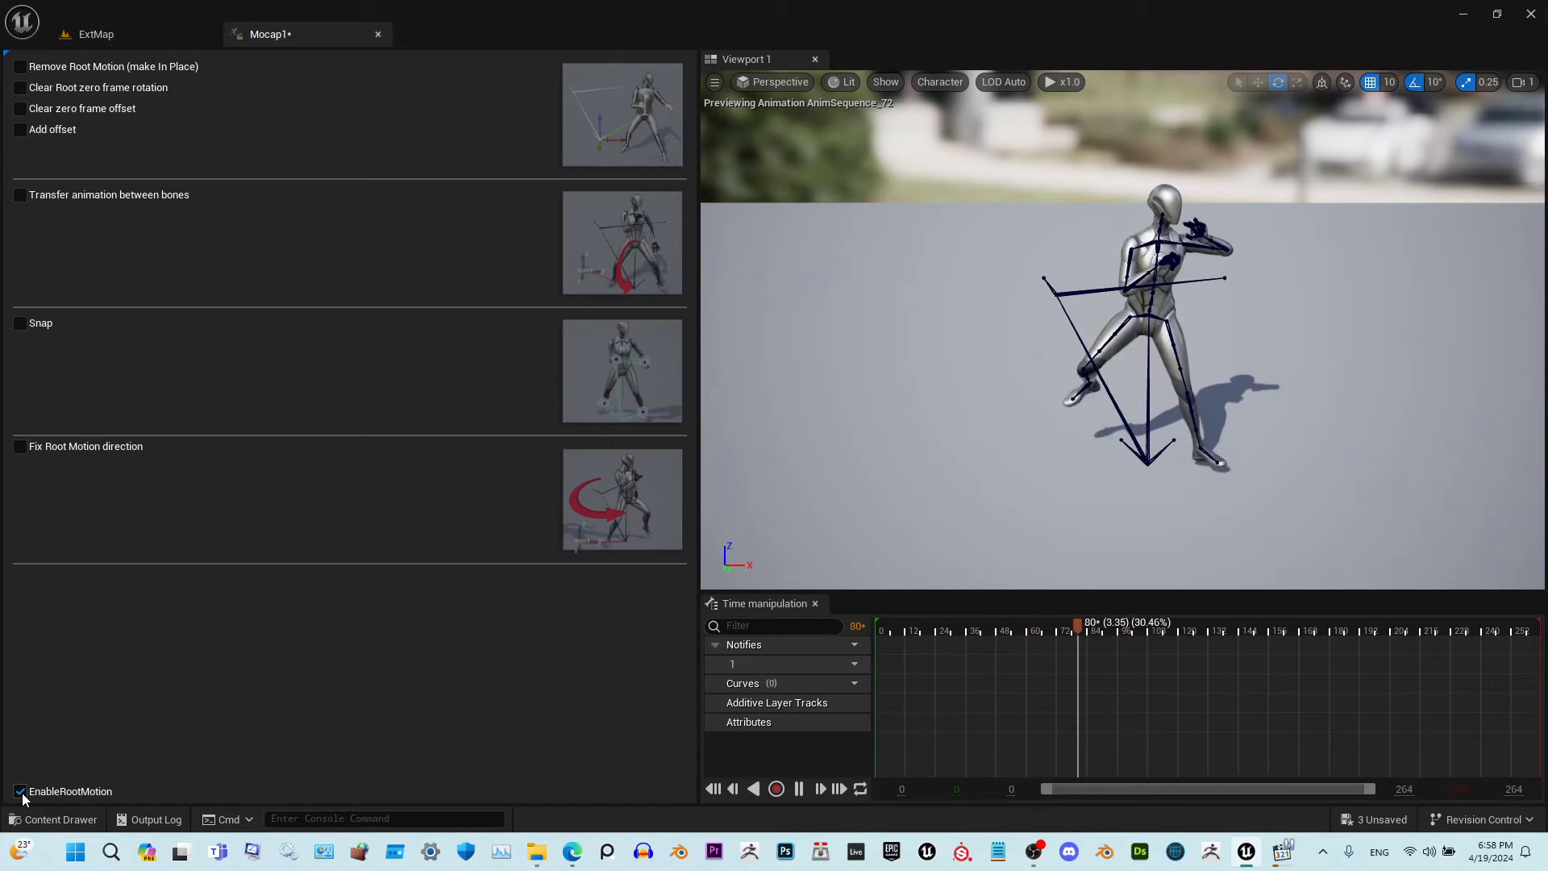
pyautogui.click(20, 194)
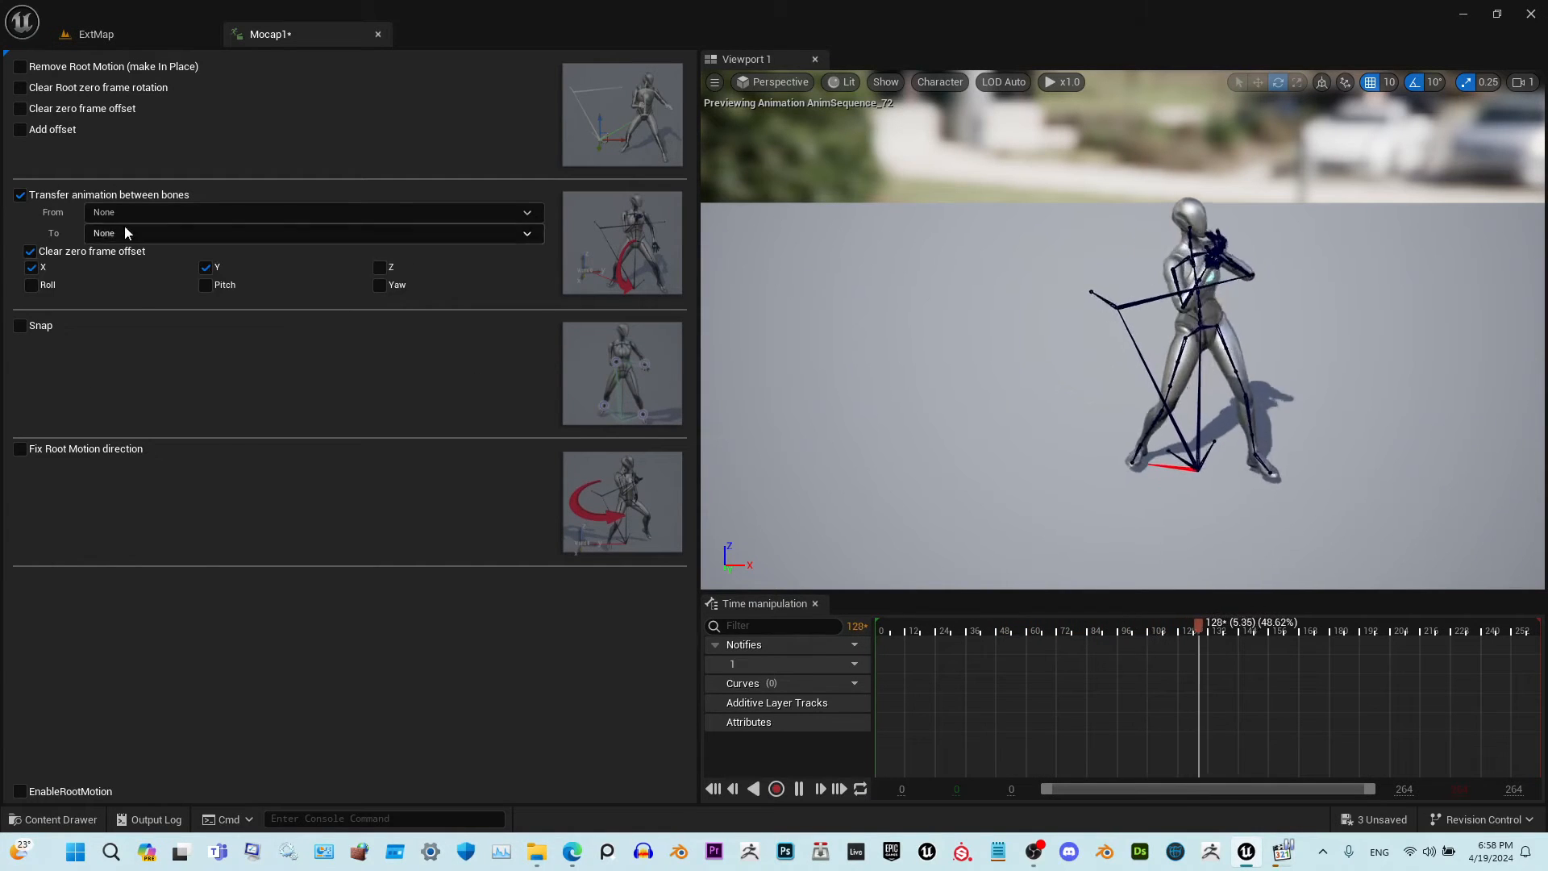
# Set Mocap1's bone transfer From root To pelvis and apply it
pyautogui.click(311, 212)
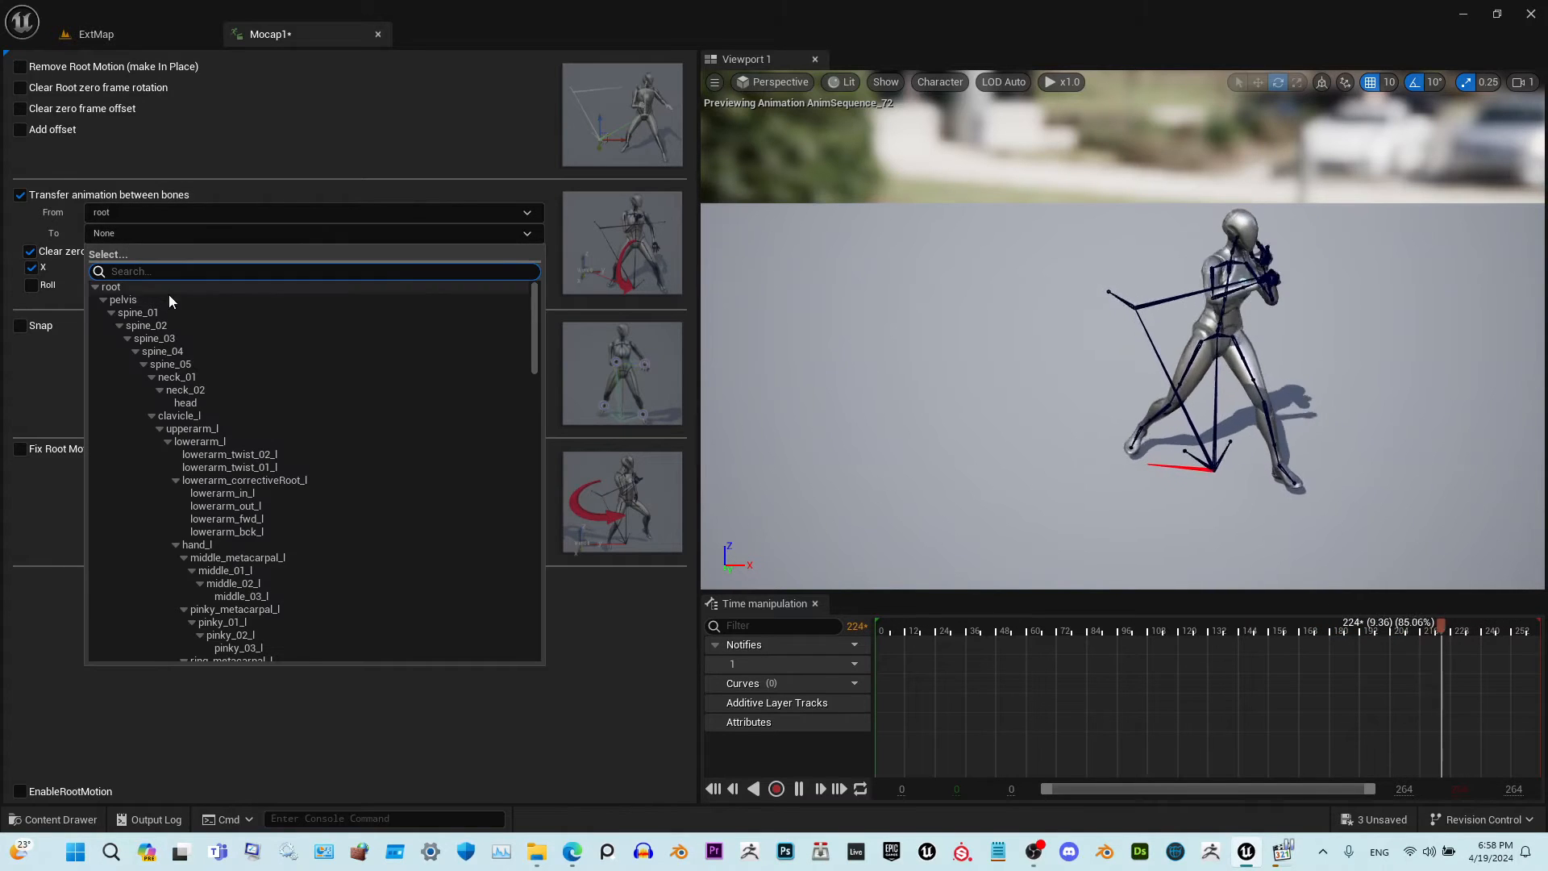
pyautogui.click(122, 299)
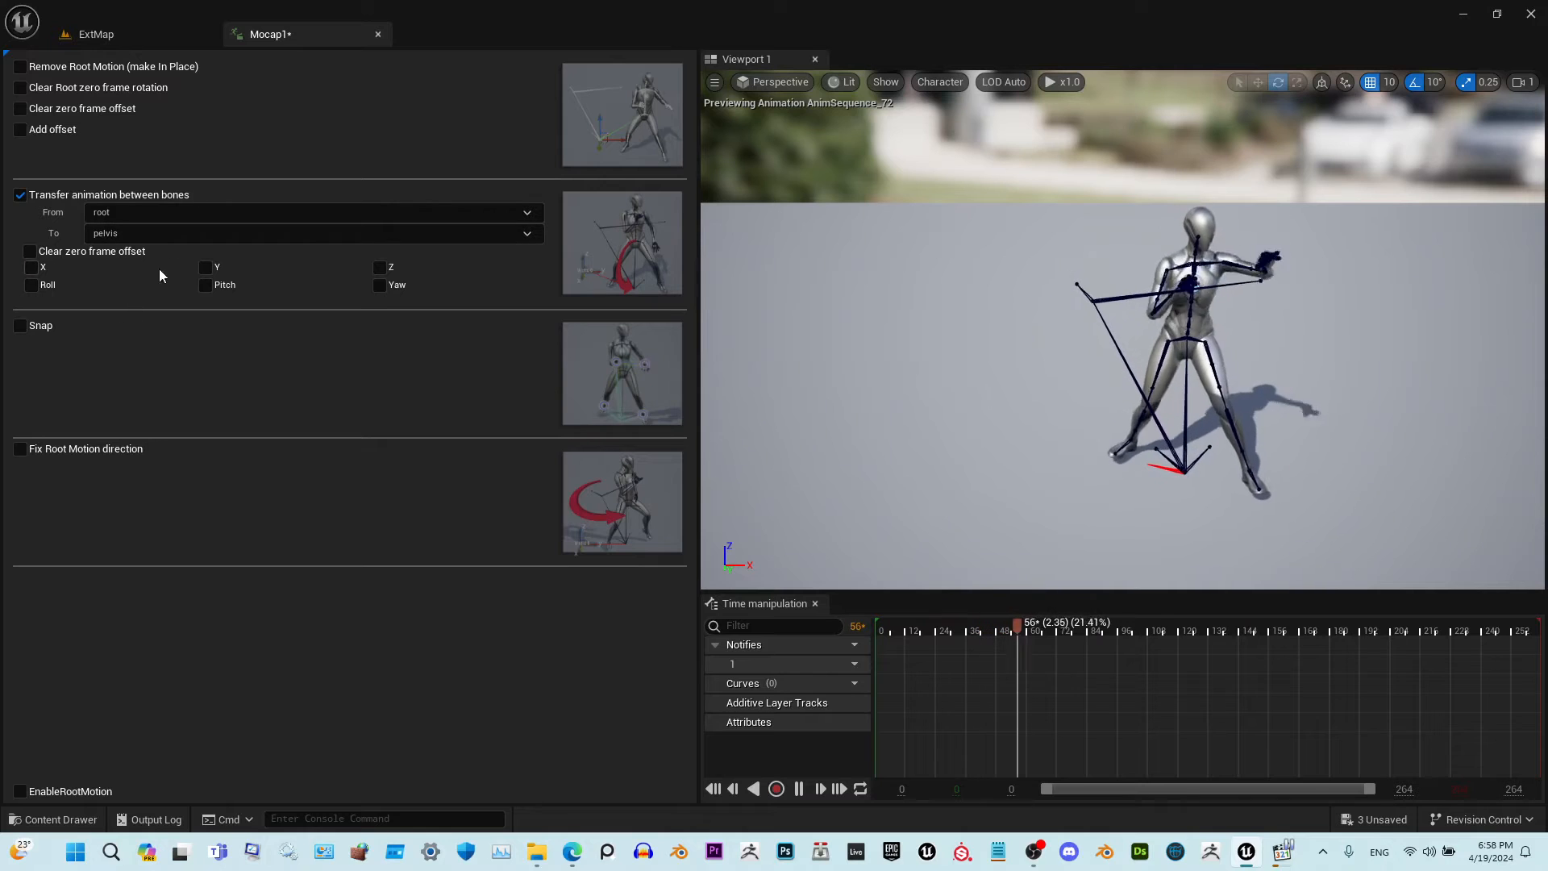
pyautogui.click(379, 284)
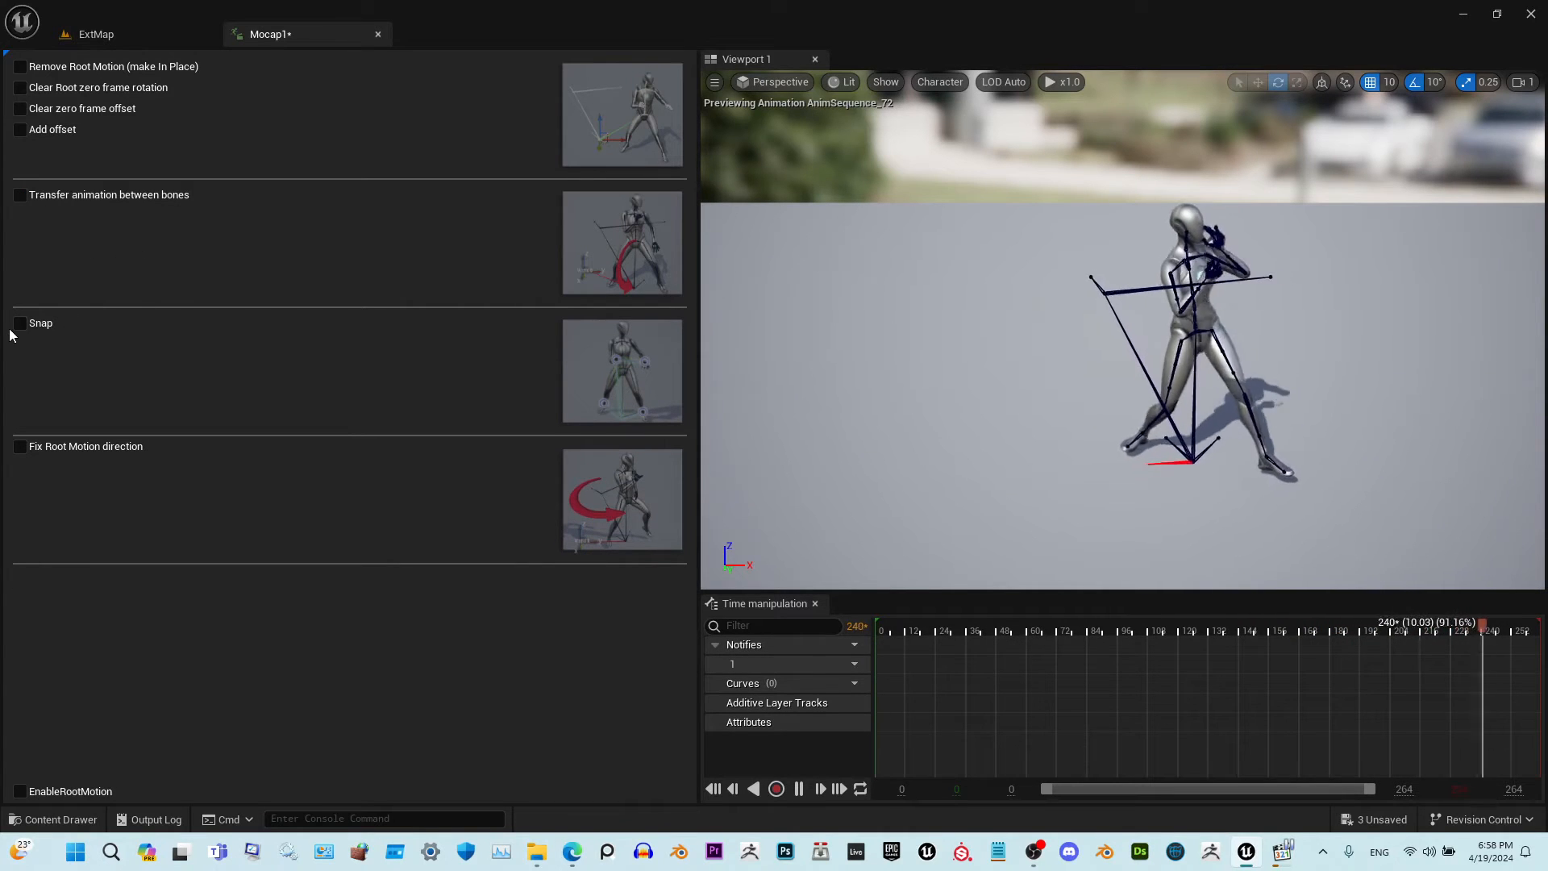
# Enable Snap for the IK bone/target pairs and apply it
pyautogui.click(19, 322)
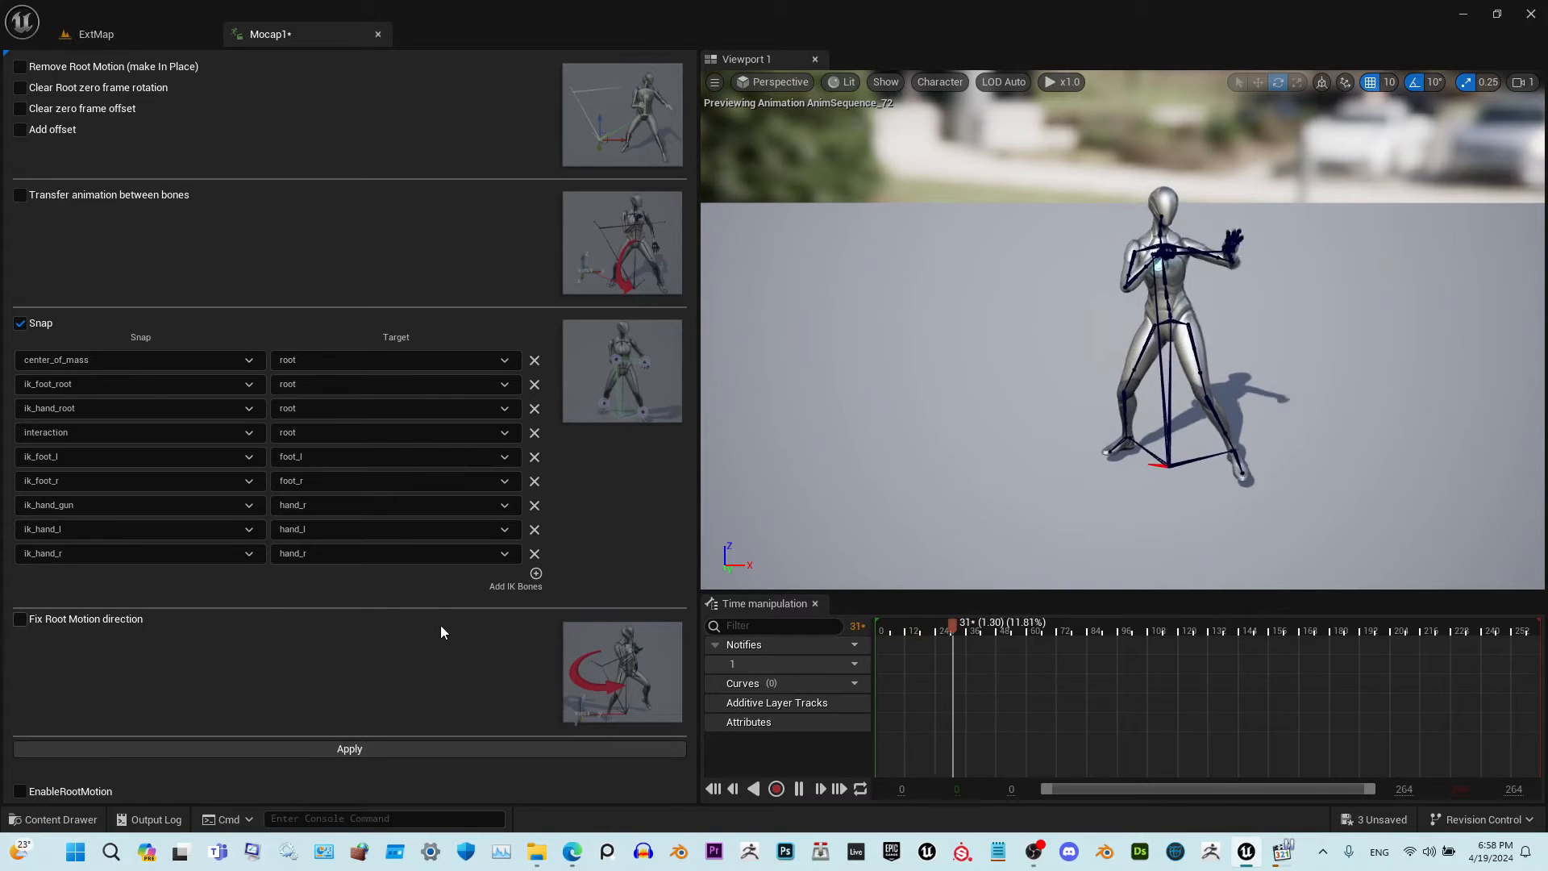
pyautogui.click(19, 618)
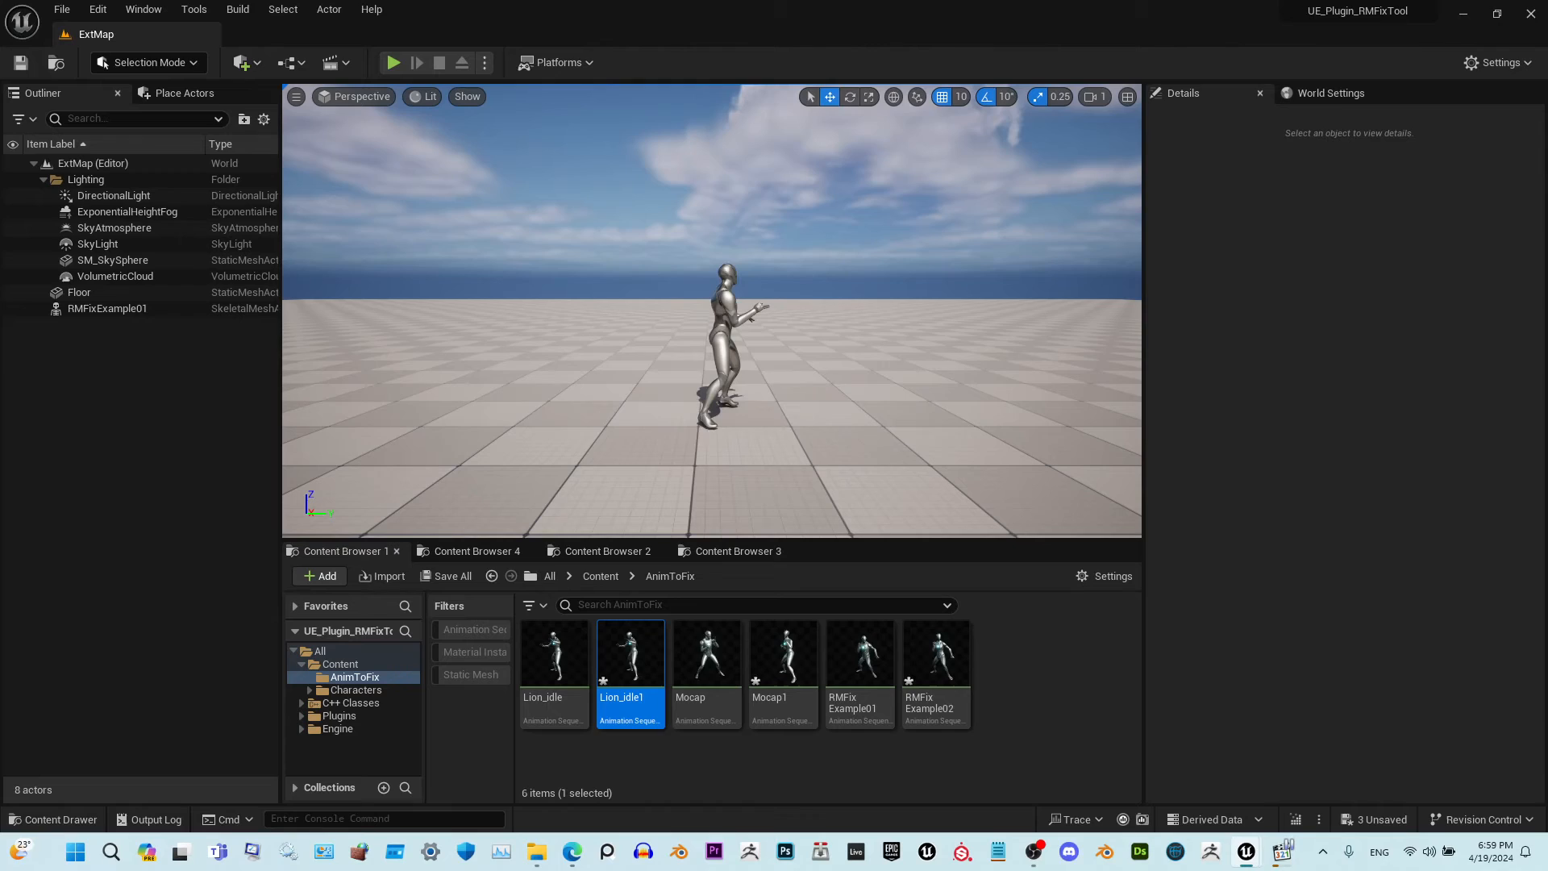
# Open Lion_idle1 in the fix tool, toggle preview options, and enable bone-to-bone transfer
pyautogui.doubleClick(629, 652)
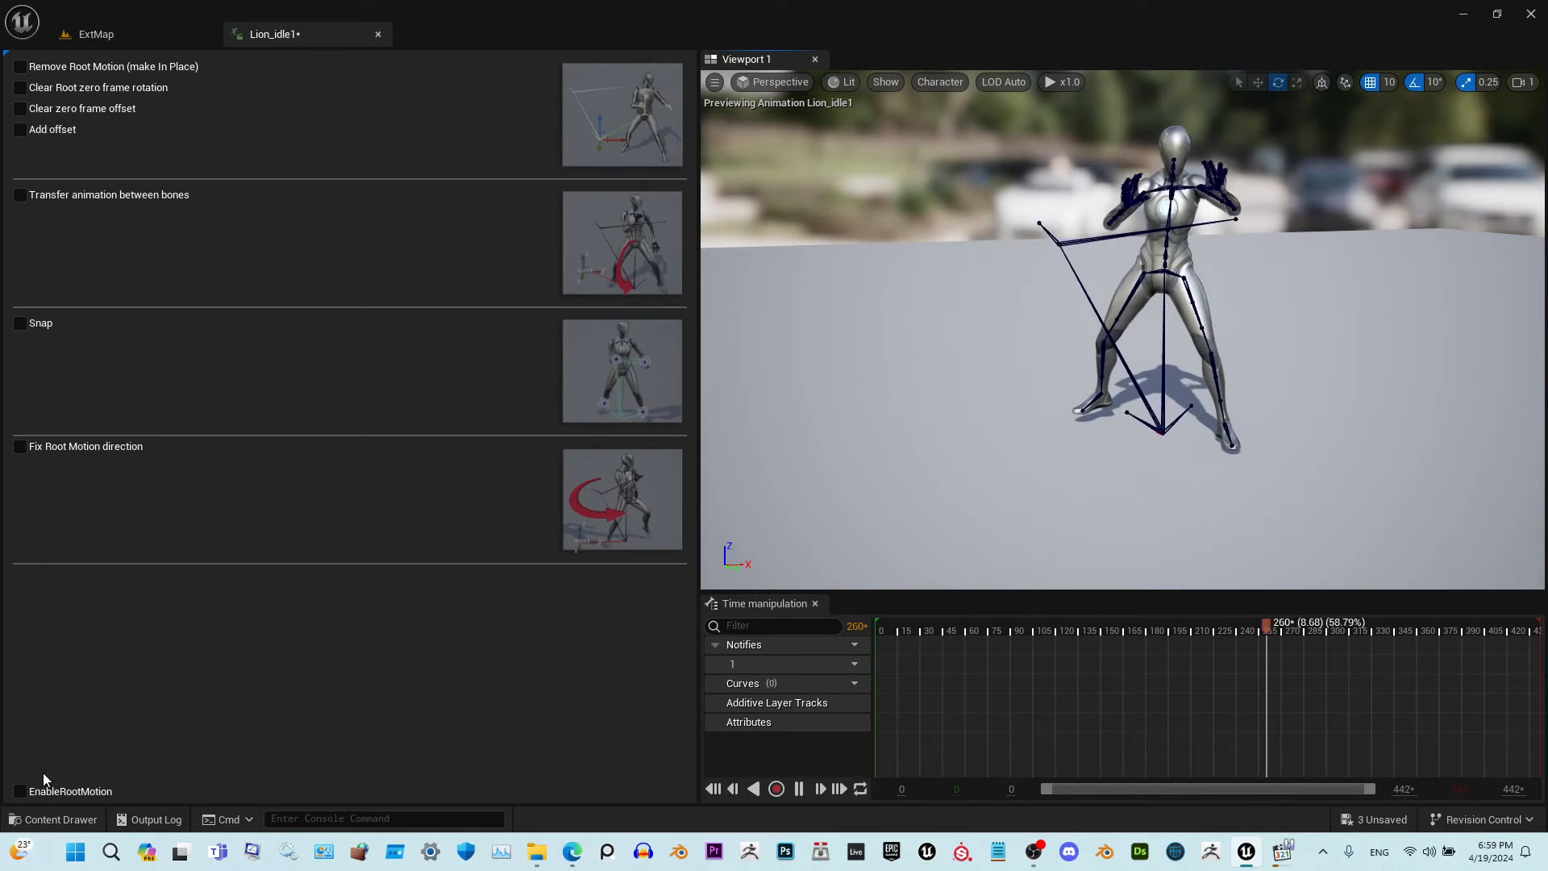
pyautogui.click(20, 791)
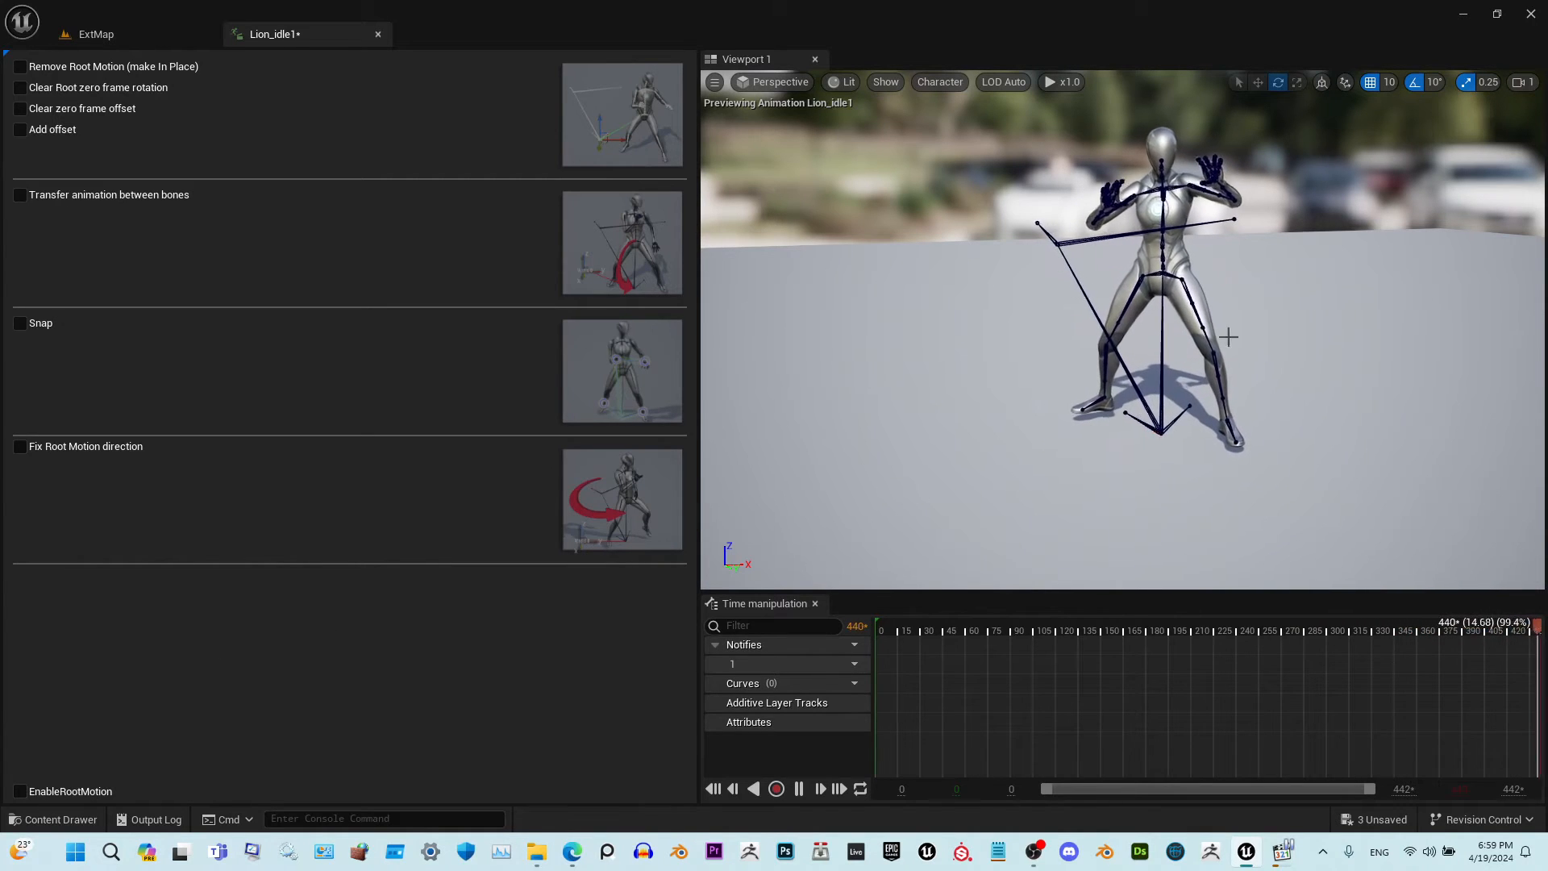
pyautogui.click(957, 627)
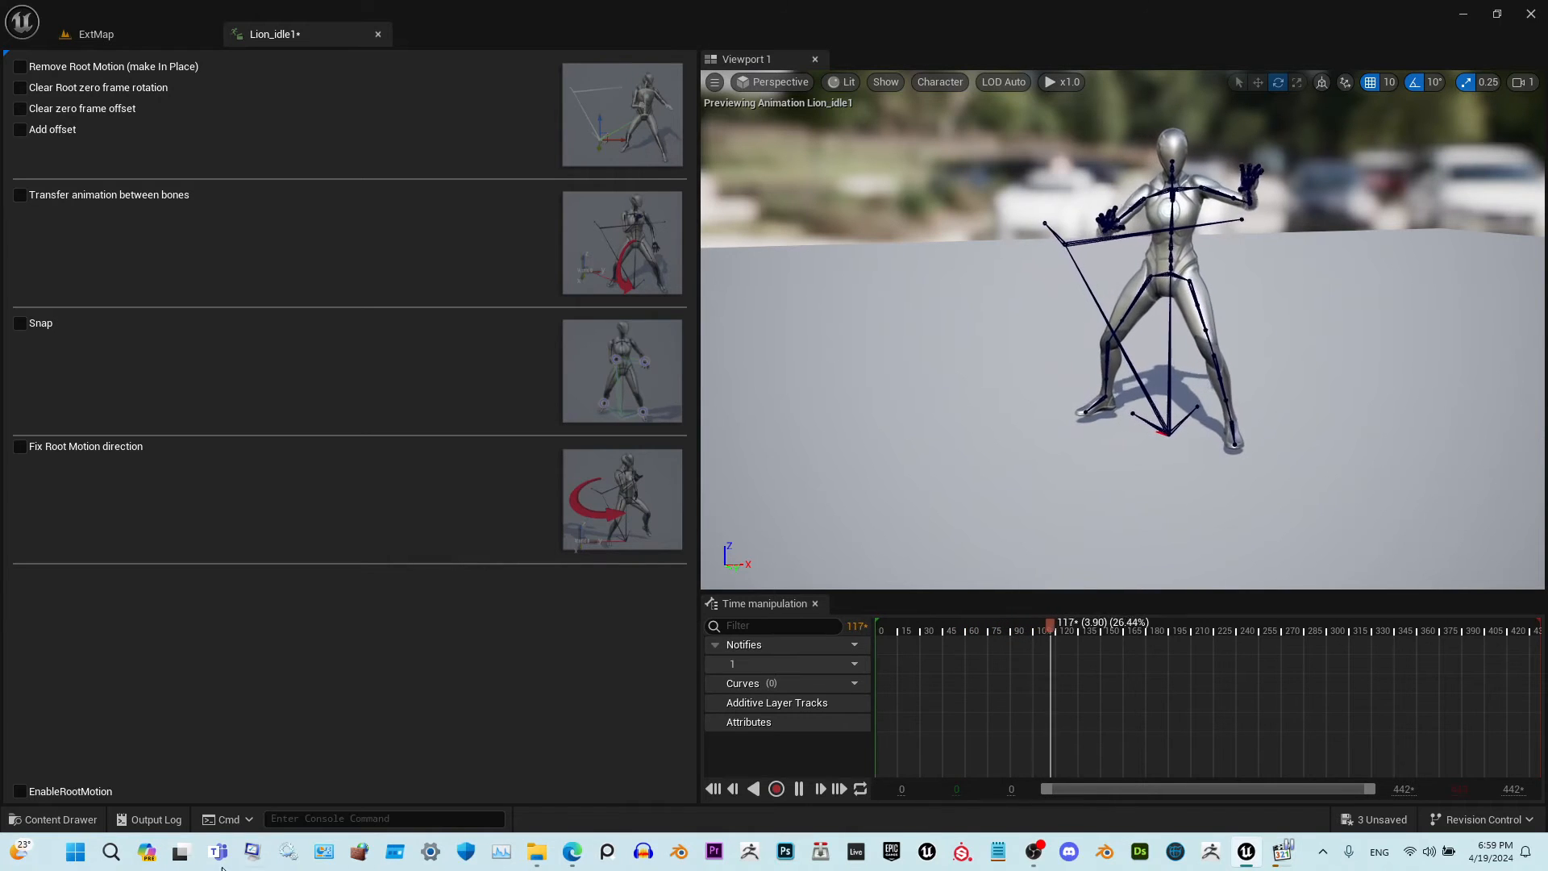
pyautogui.click(19, 194)
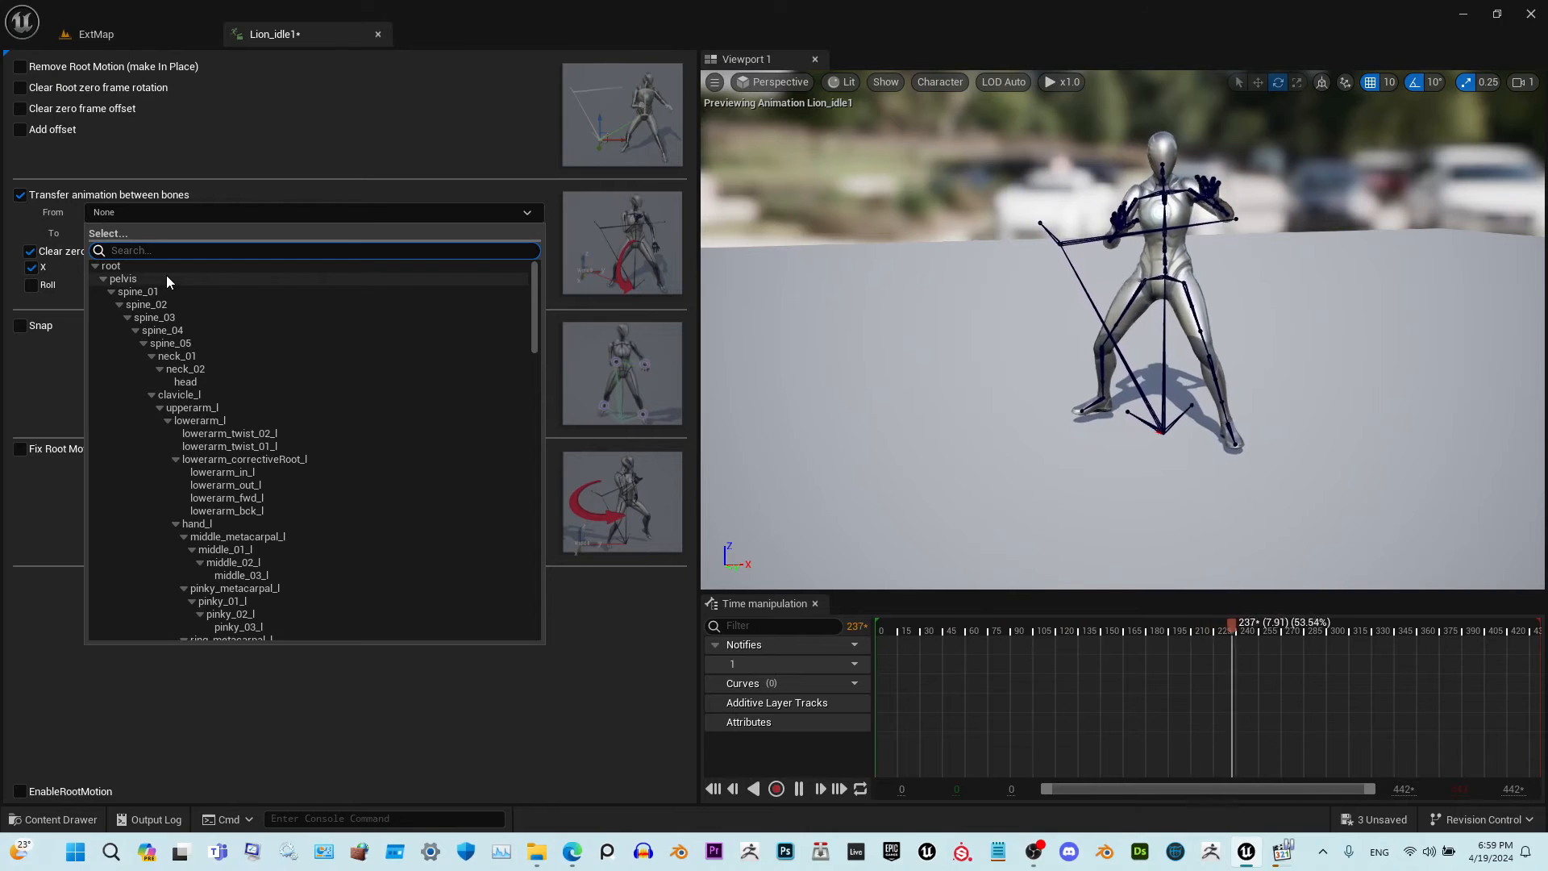
# Set Lion_idle1's transfer From root To pelvis, then close the Lion_idle1 tab
pyautogui.click(110, 264)
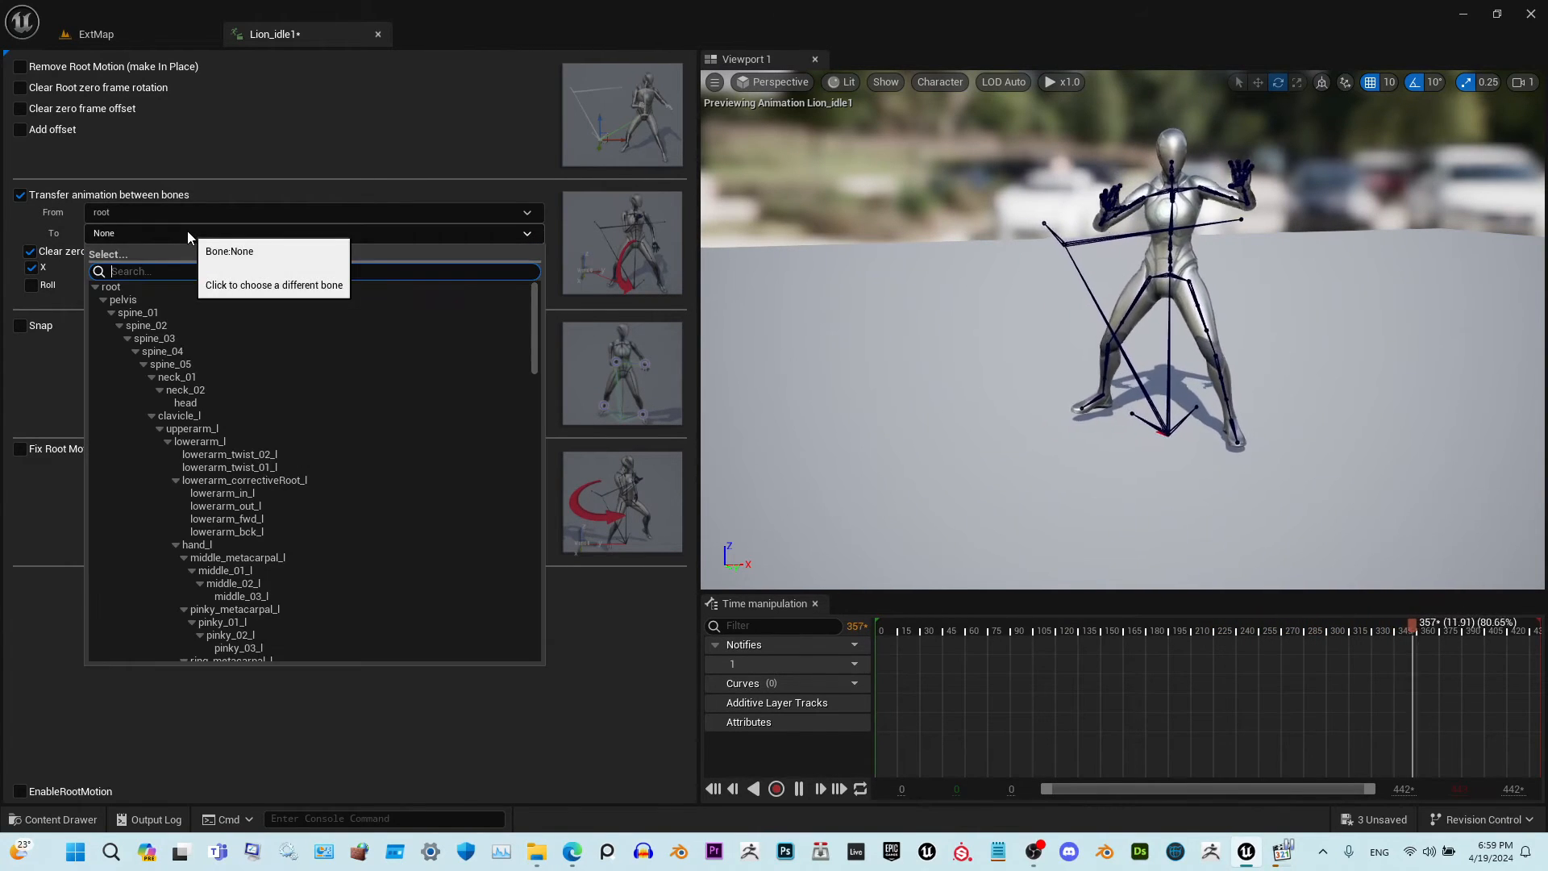
pyautogui.click(122, 299)
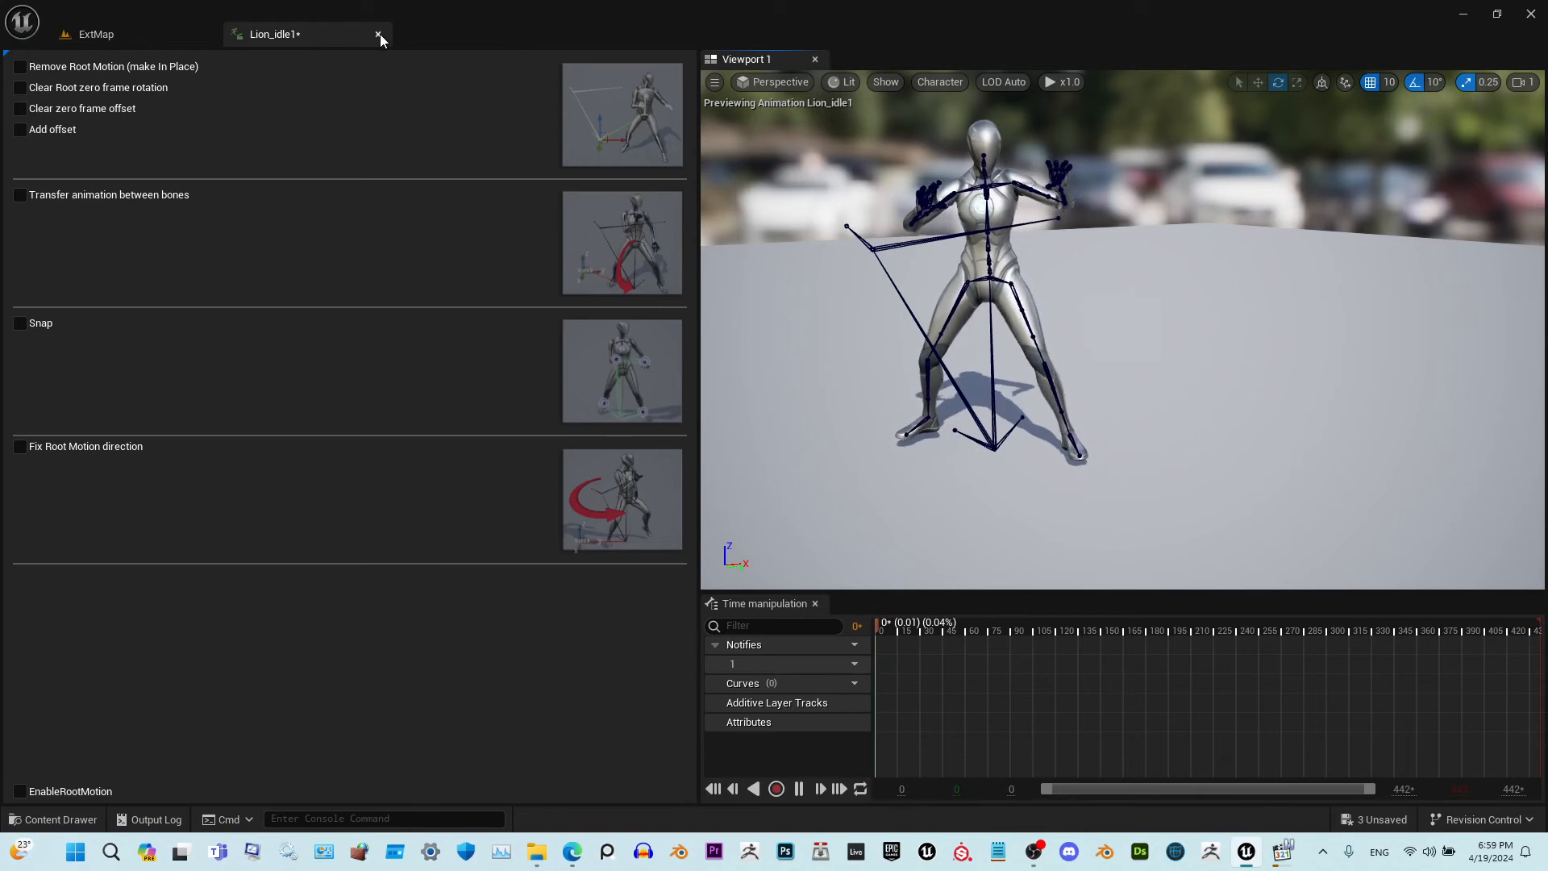
pyautogui.click(377, 34)
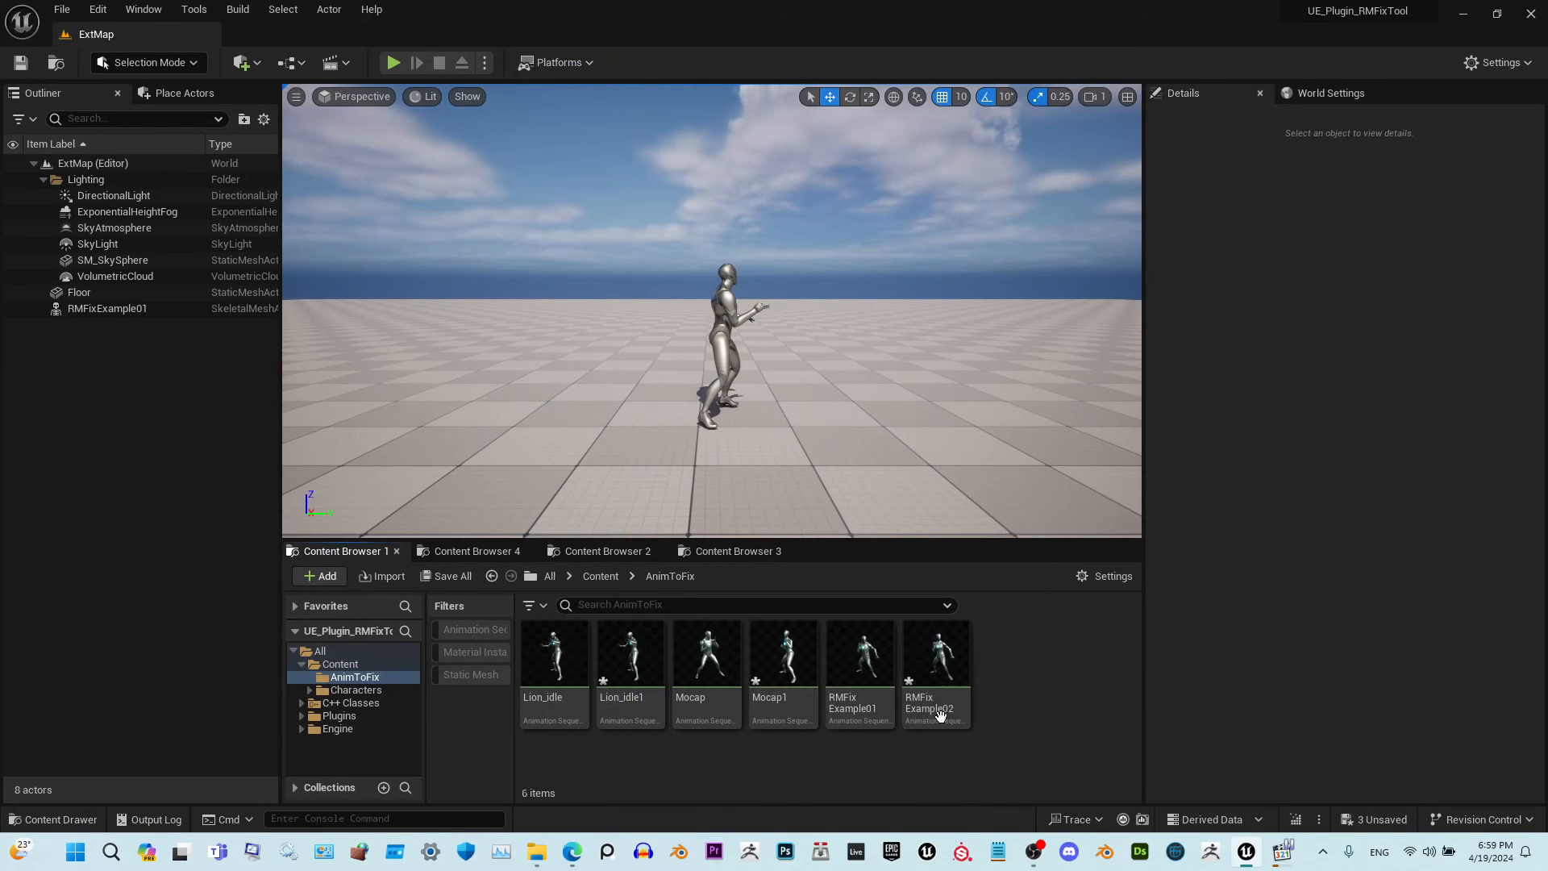
# Ctrl-select Mocap1 and RMFixExample02 in the Content Browser and open both in the fix tool
pyautogui.click(934, 652)
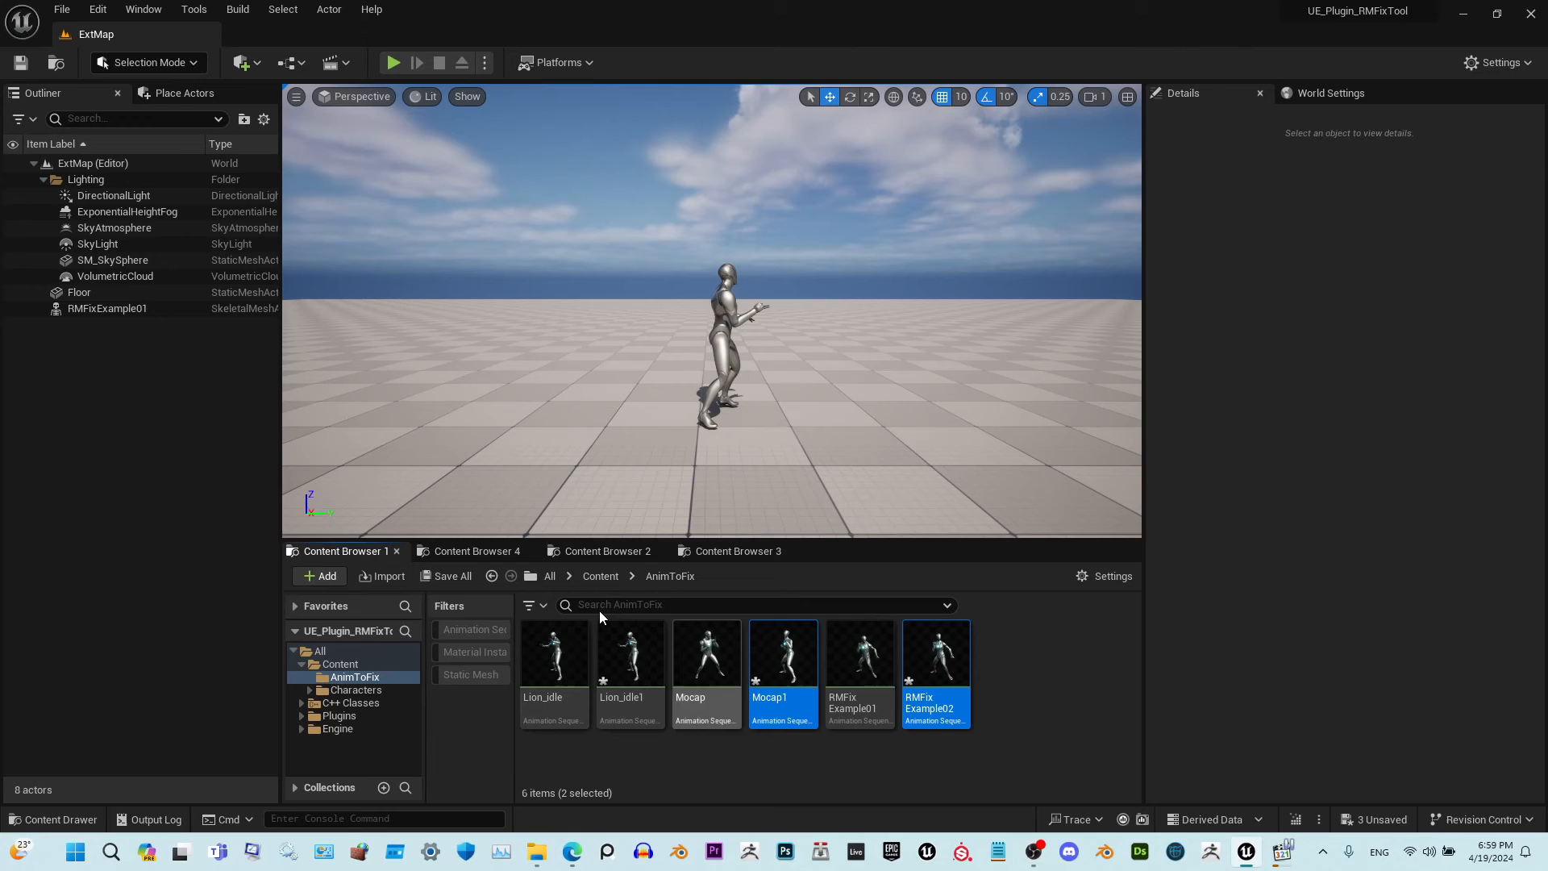
pyautogui.moveTo(1016, 677)
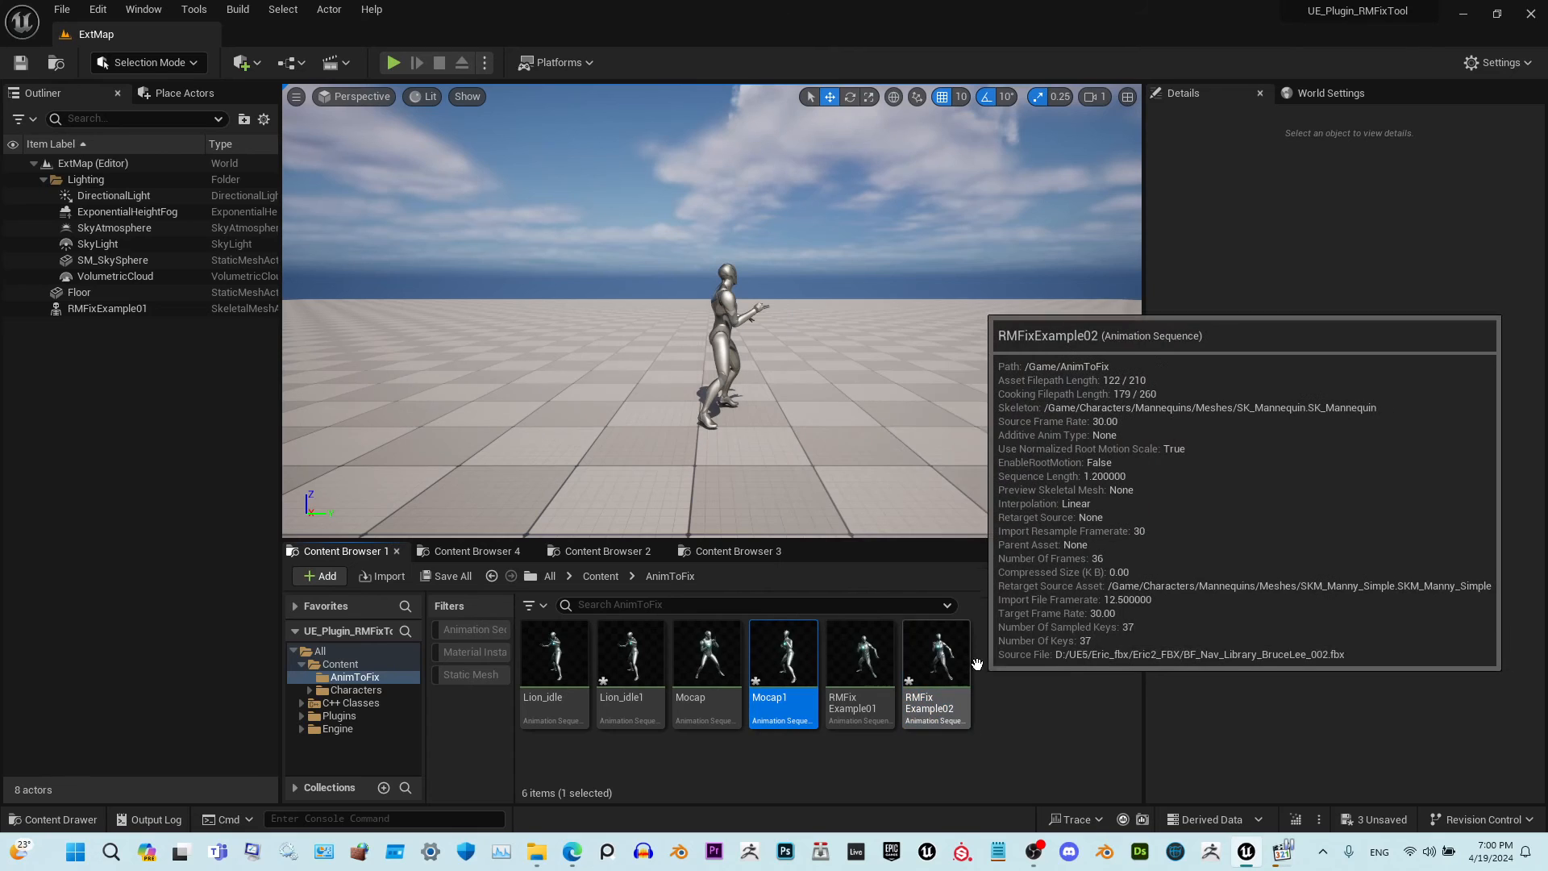
pyautogui.click(704, 652)
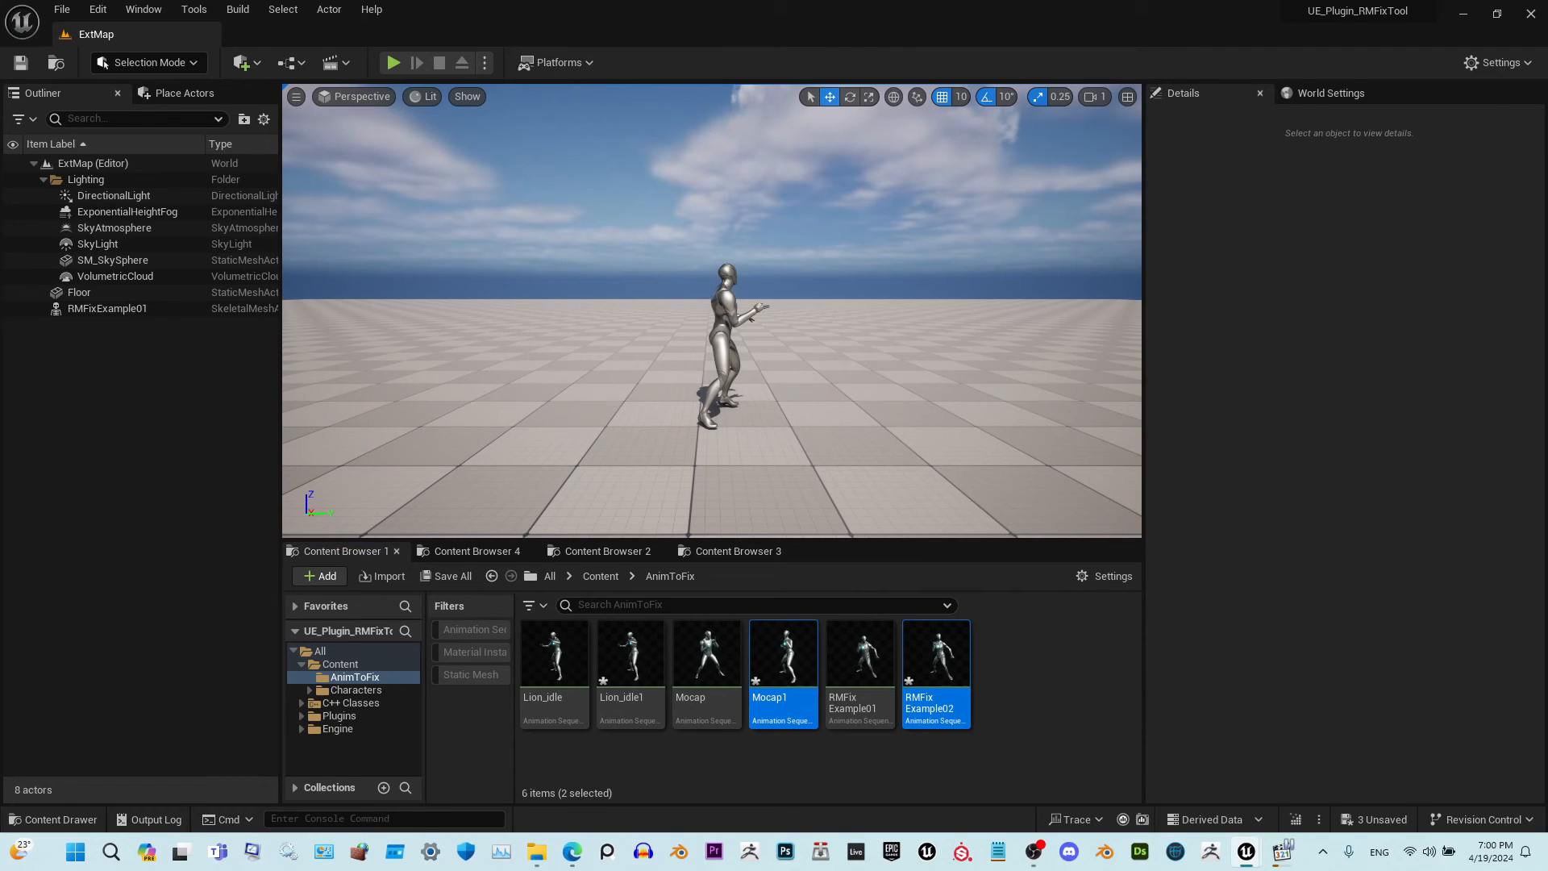
pyautogui.doubleClick(782, 650)
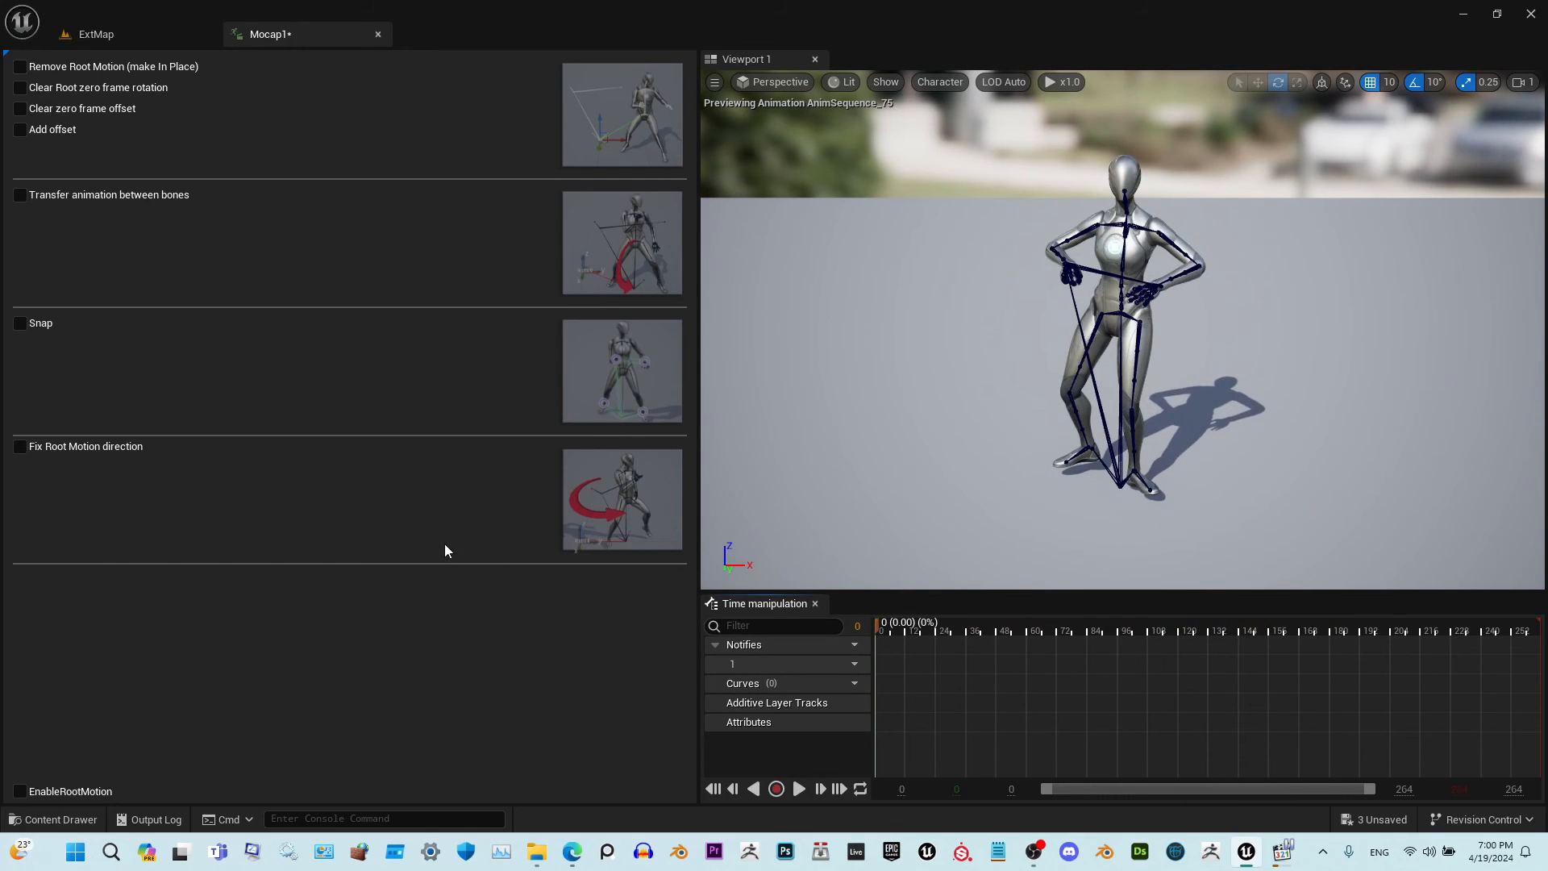
pyautogui.moveTo(27, 445)
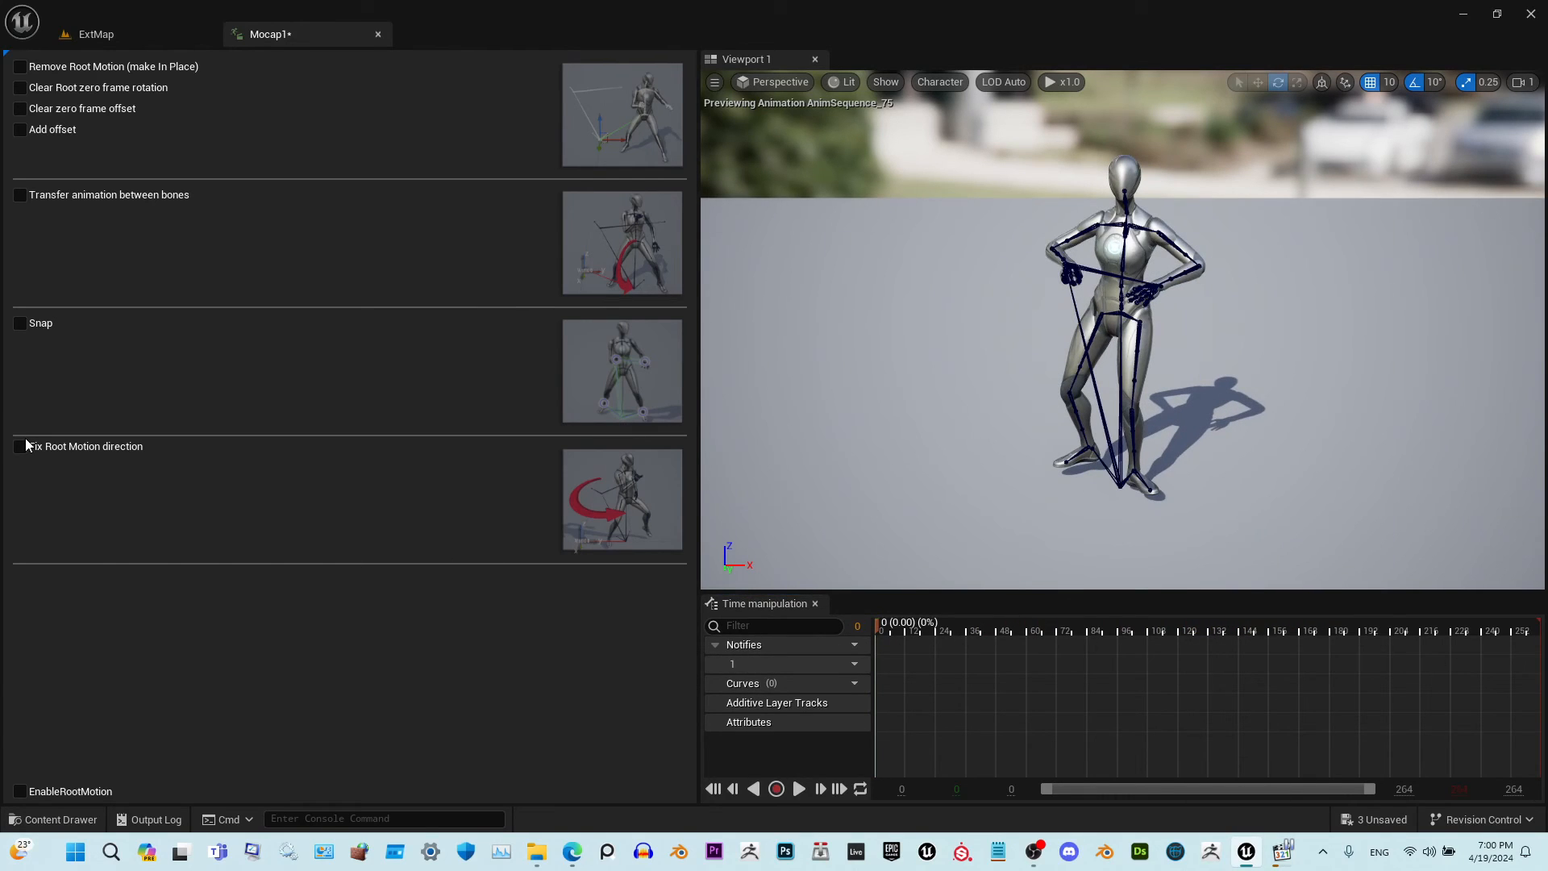
# Enable the 'Fix Root Motion direction' option for Mocap1 and RMFixExample02
pyautogui.click(19, 445)
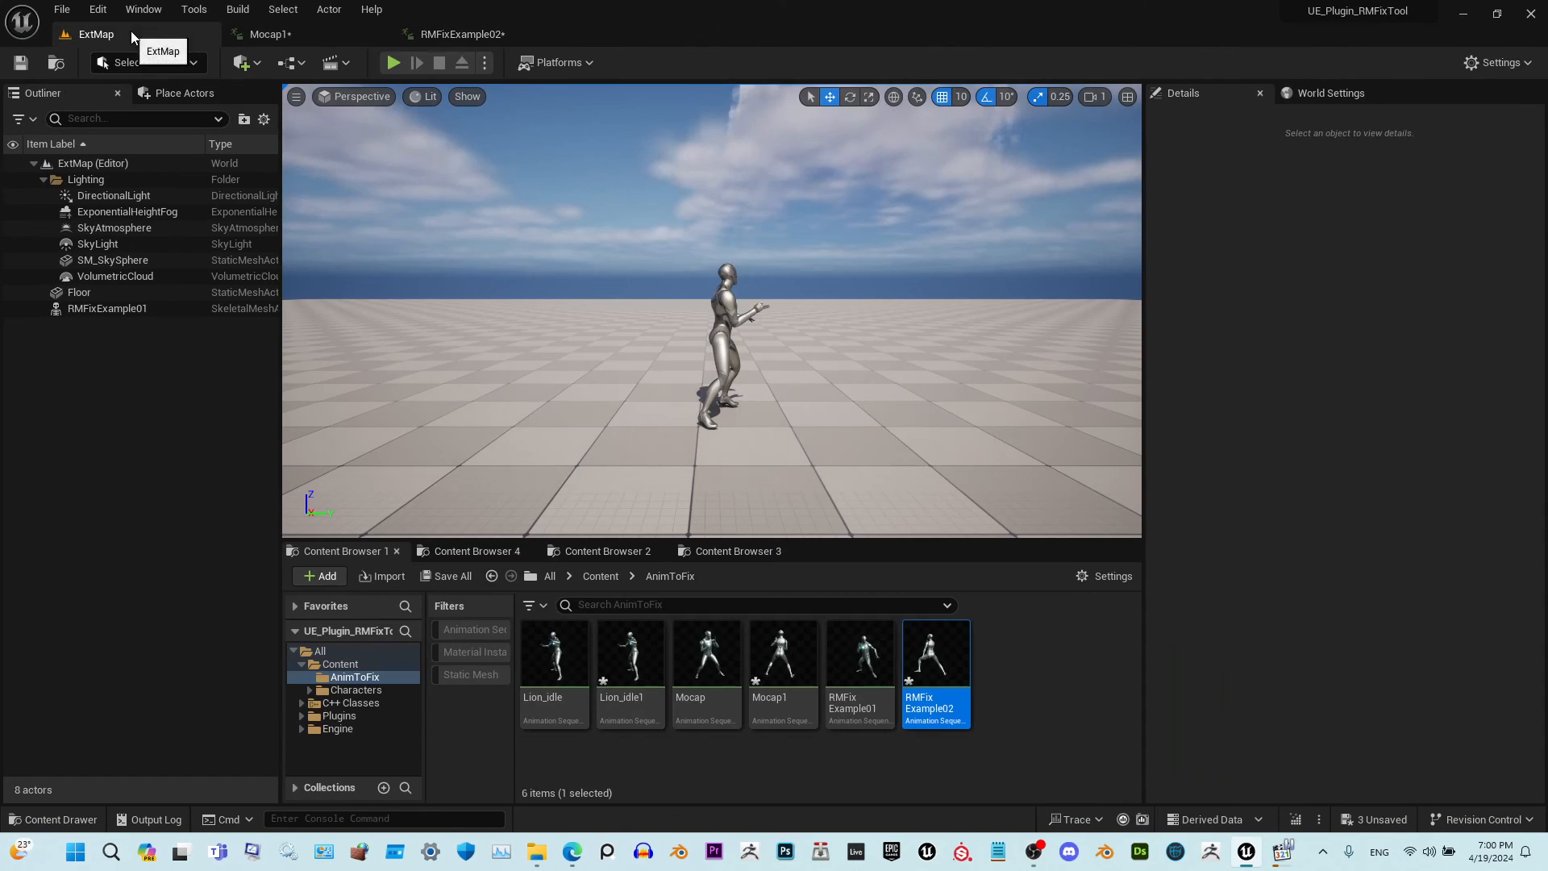
pyautogui.moveTo(783, 651)
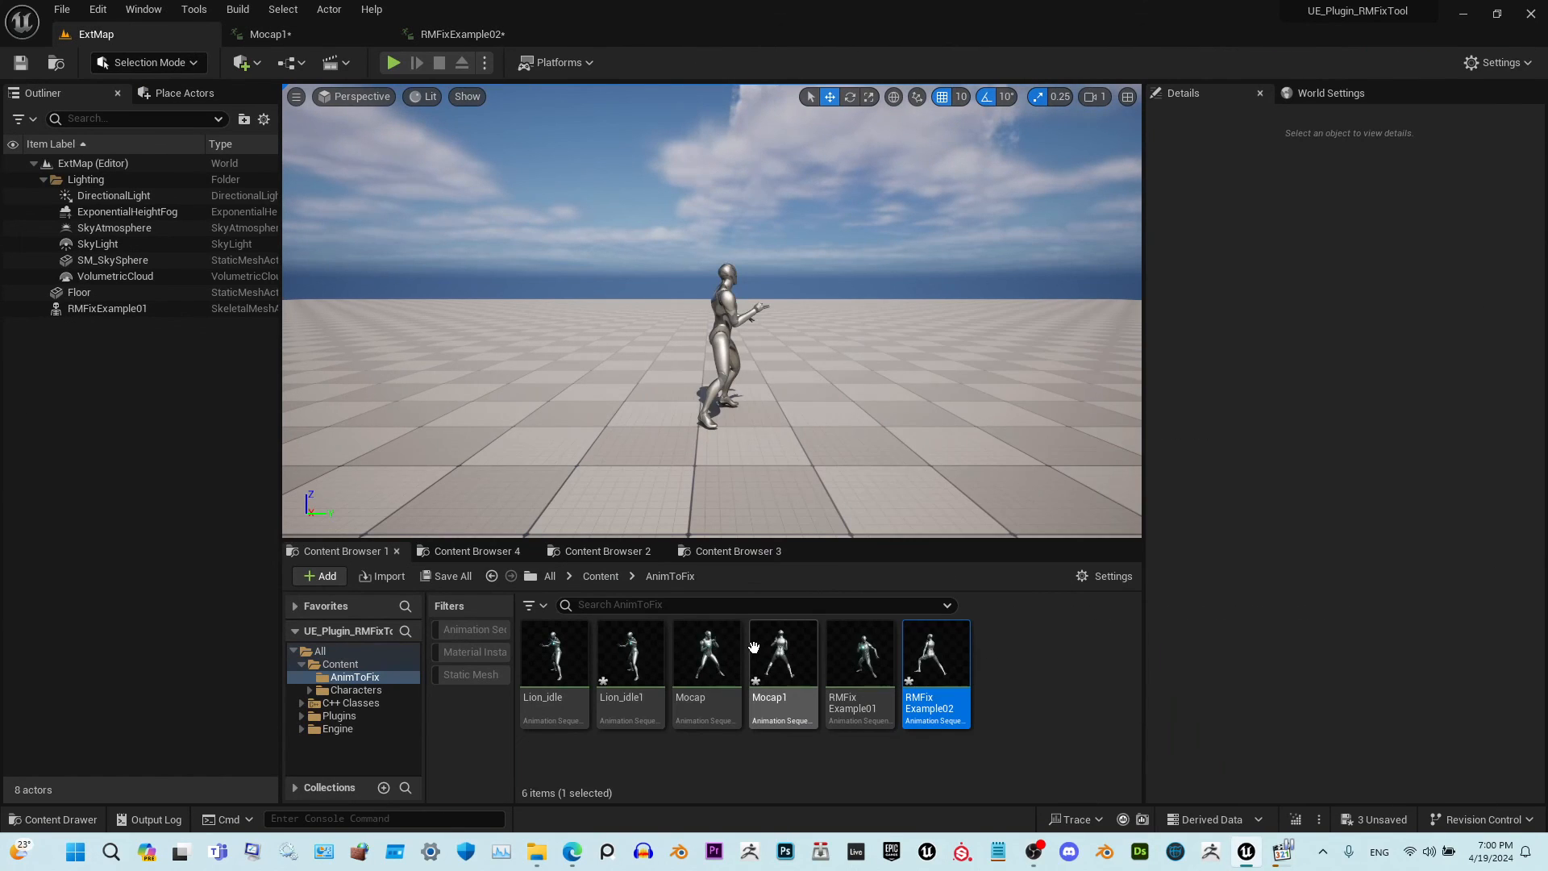
pyautogui.moveTo(782, 651)
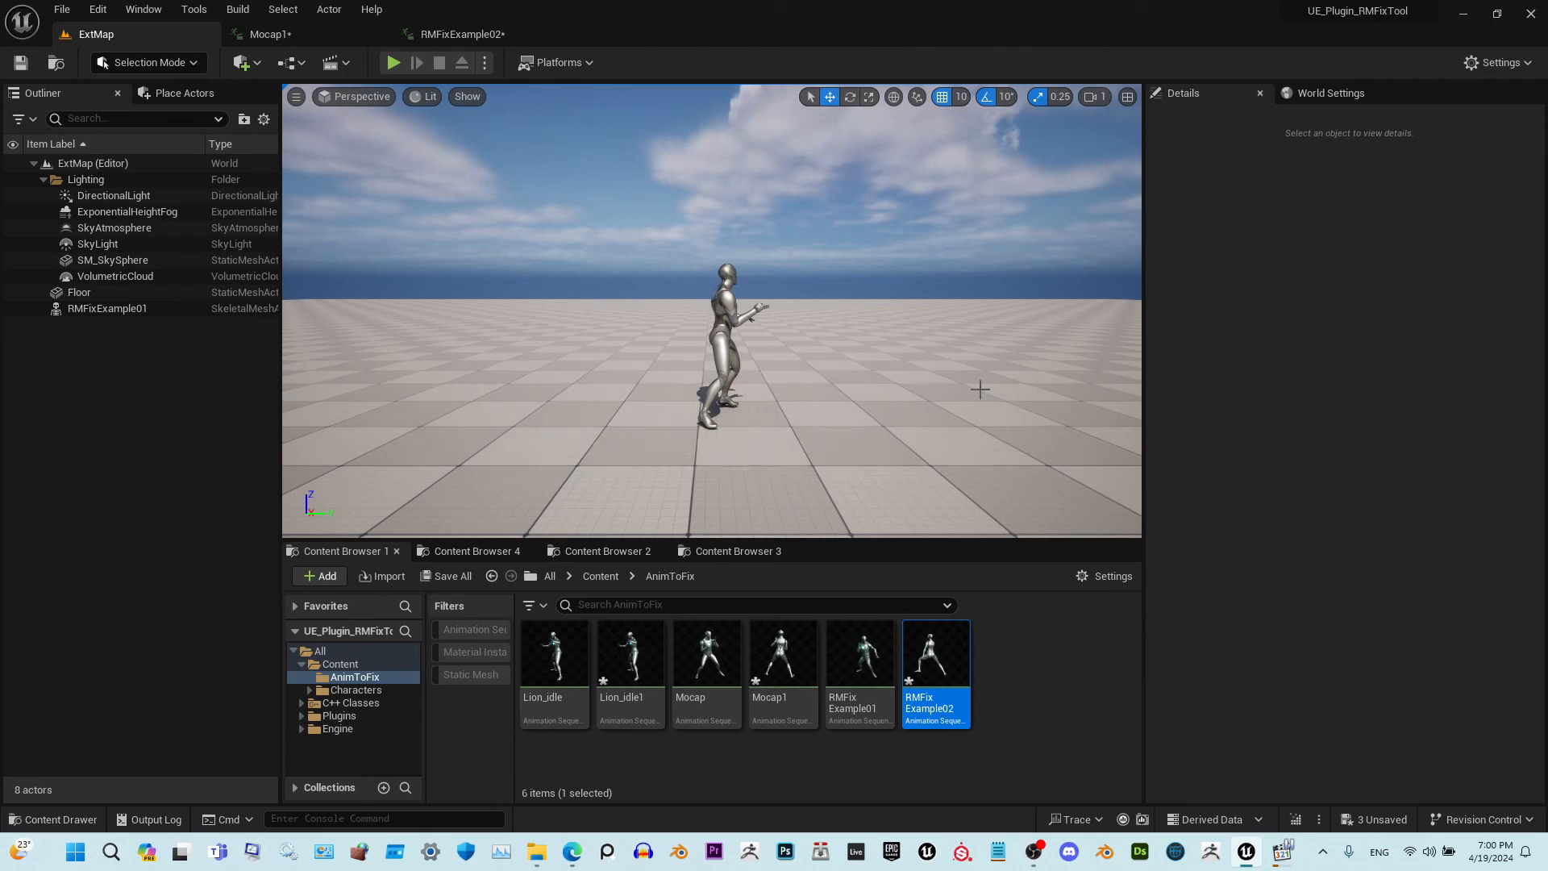
pyautogui.moveTo(1018, 374)
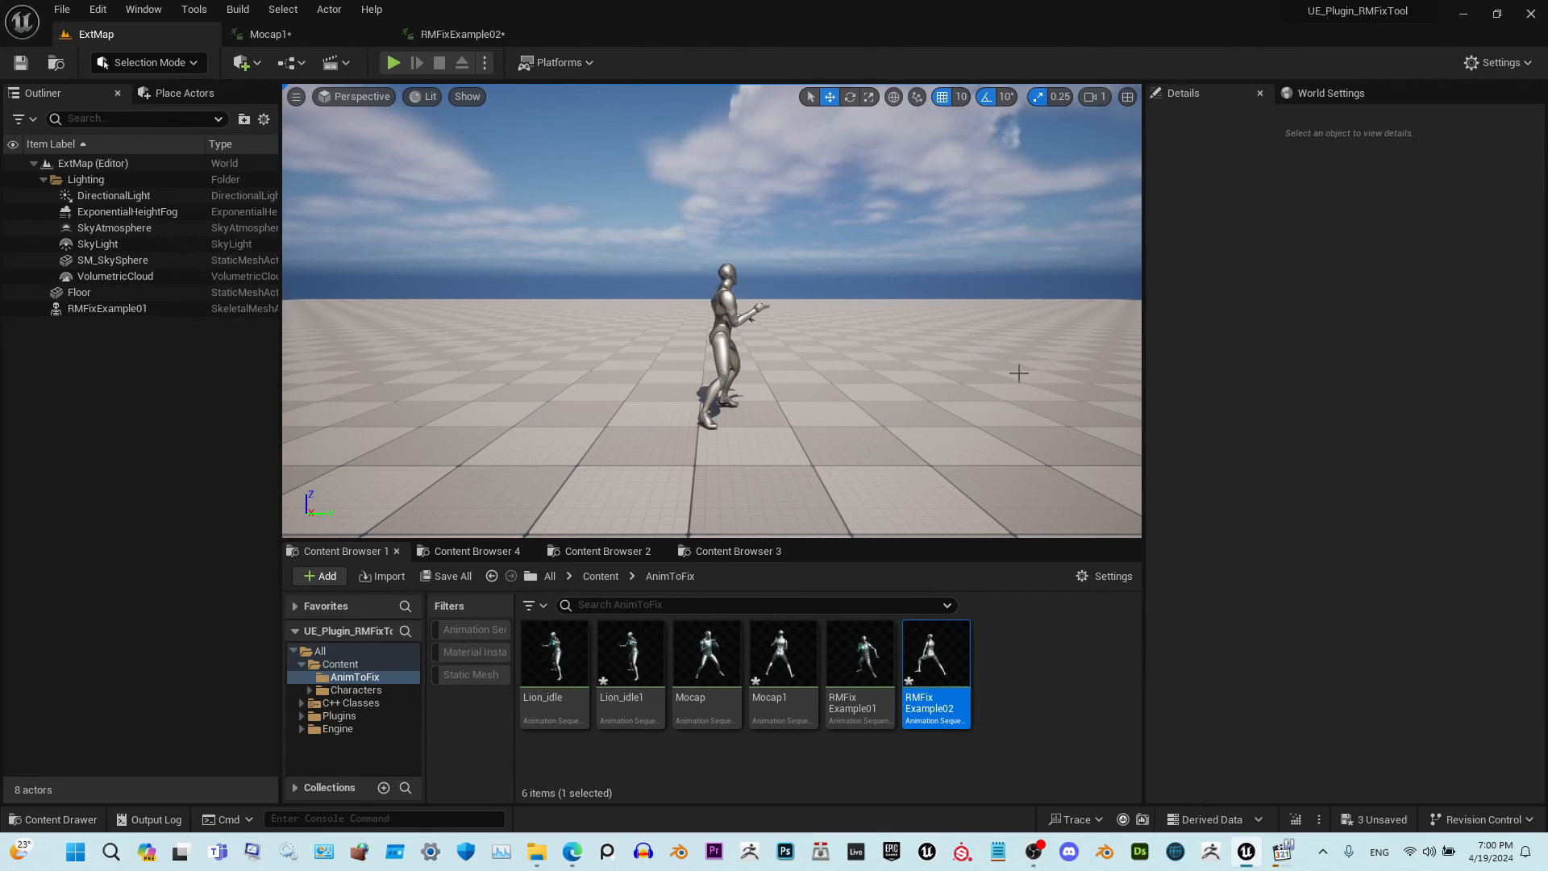